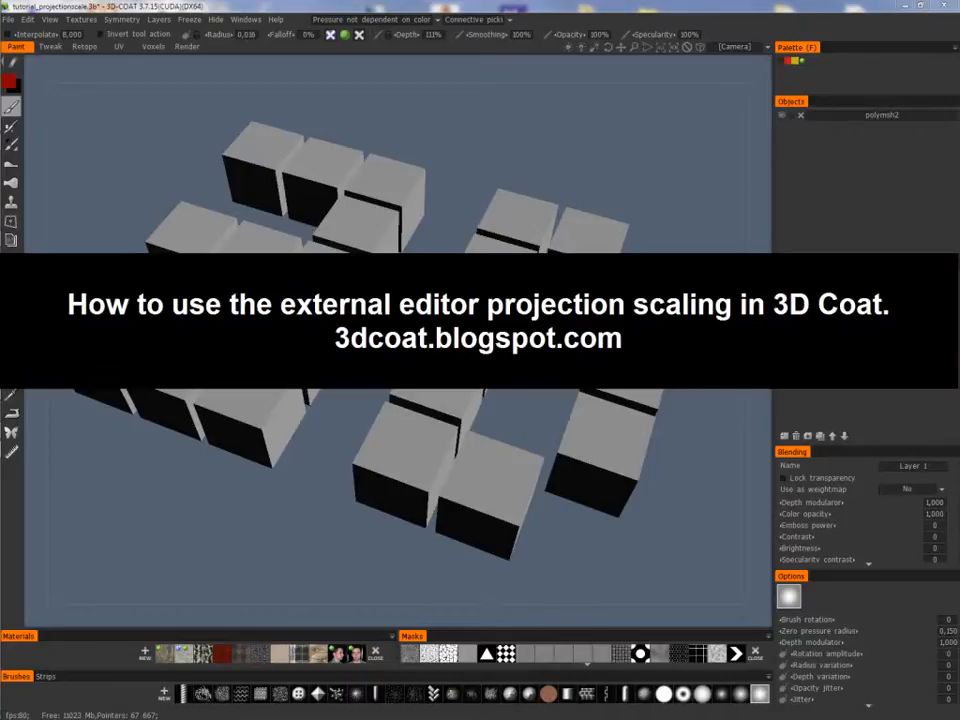
# Check the projection scale options, zoom in on a cube and glance at the model's UV layout.
pyautogui.click(28, 22)
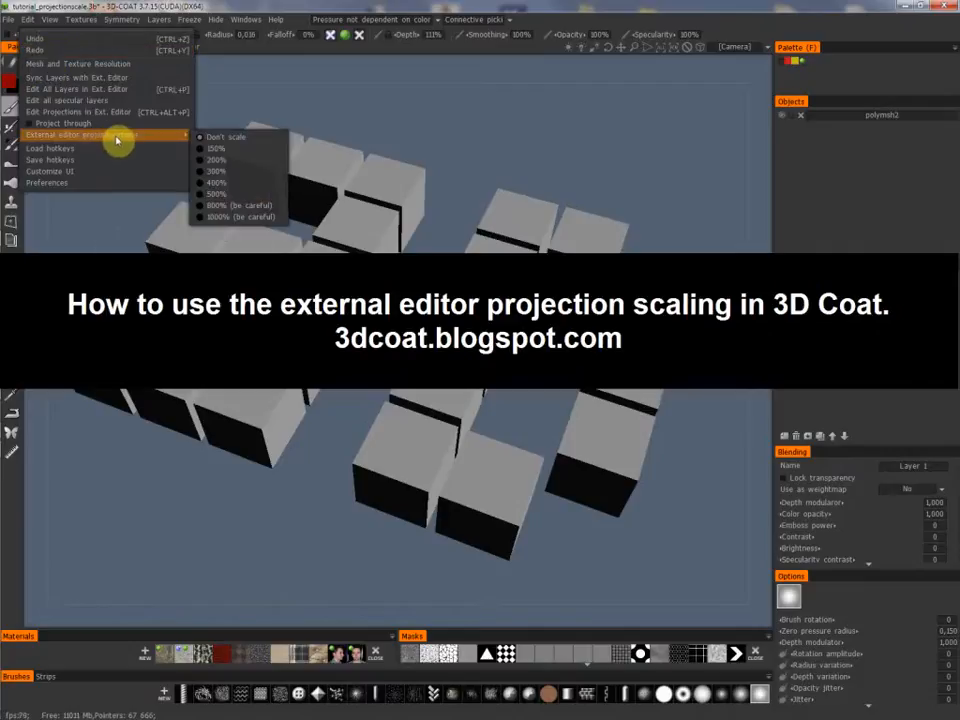
pyautogui.moveTo(30, 28)
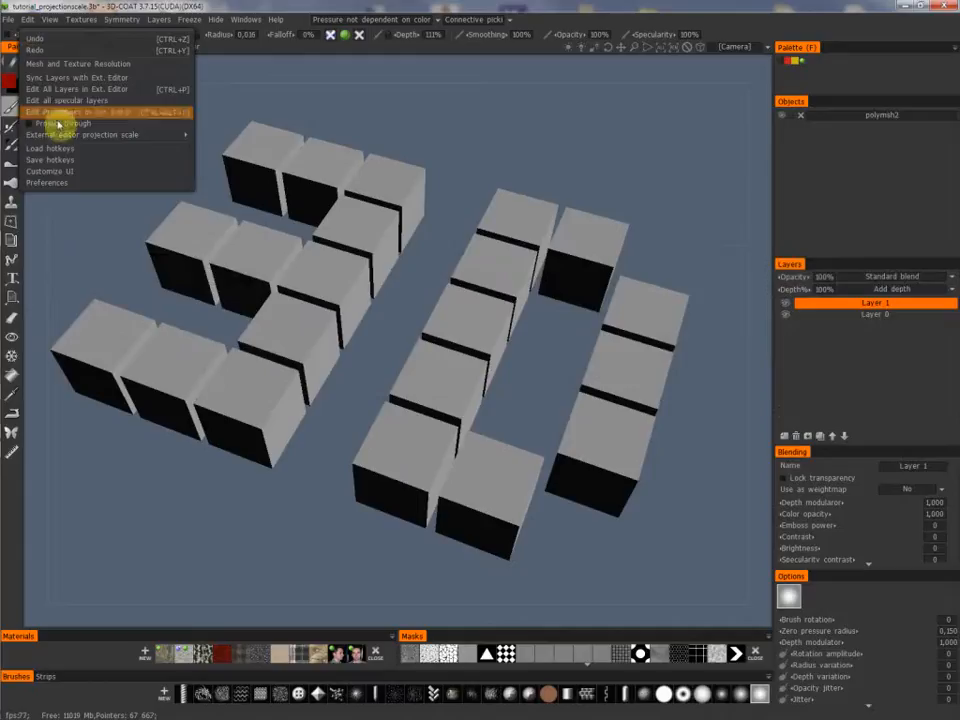
pyautogui.moveTo(128, 138)
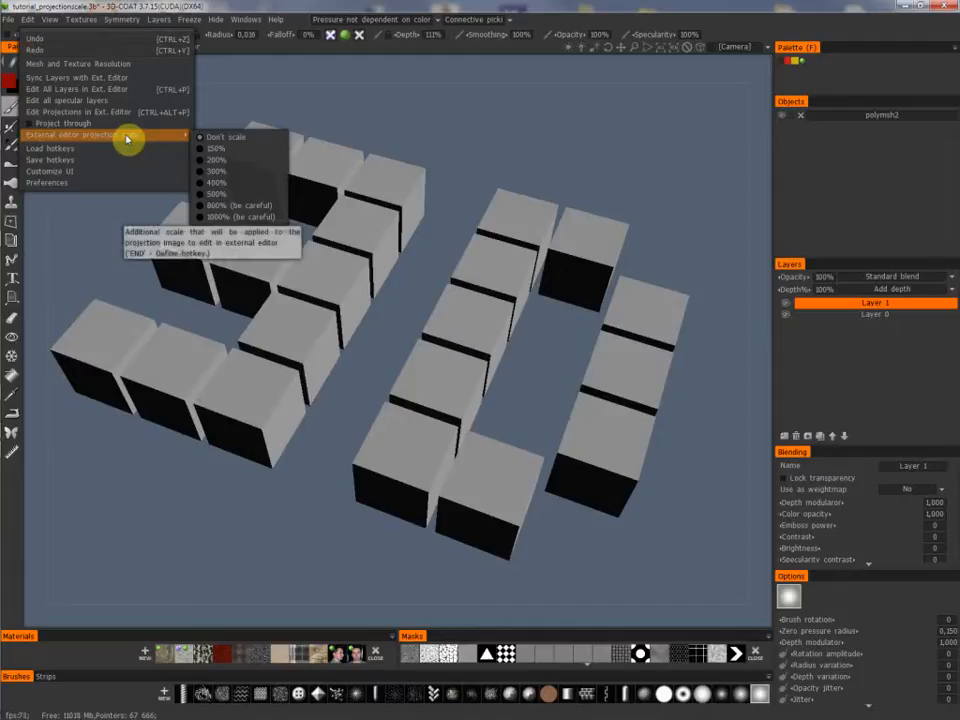
pyautogui.click(156, 18)
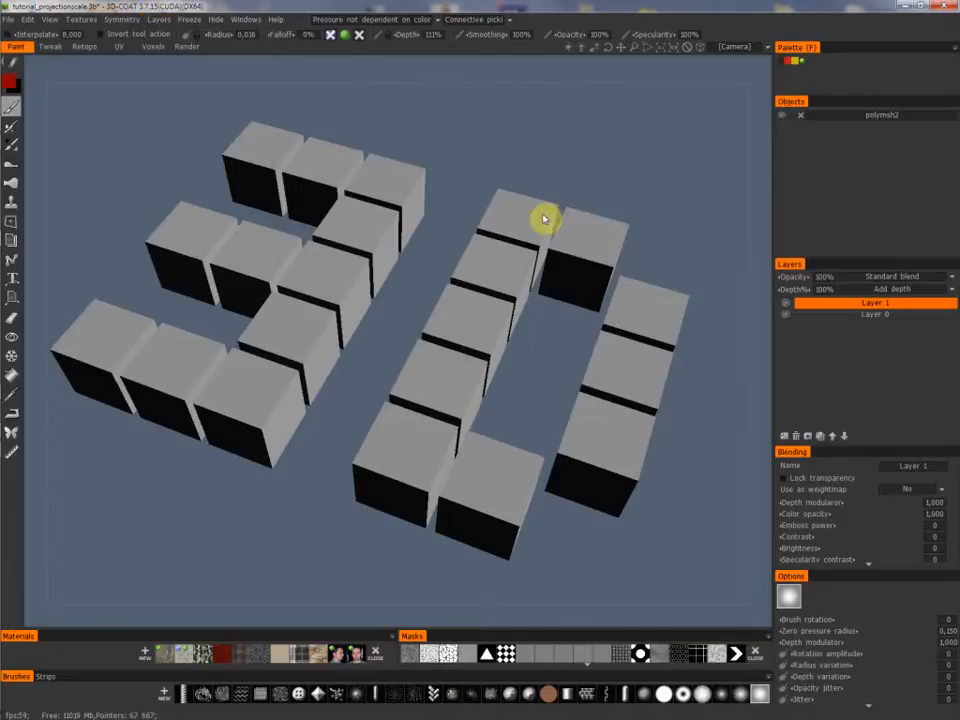
pyautogui.moveTo(544, 218); pyautogui.dragTo(504, 280)
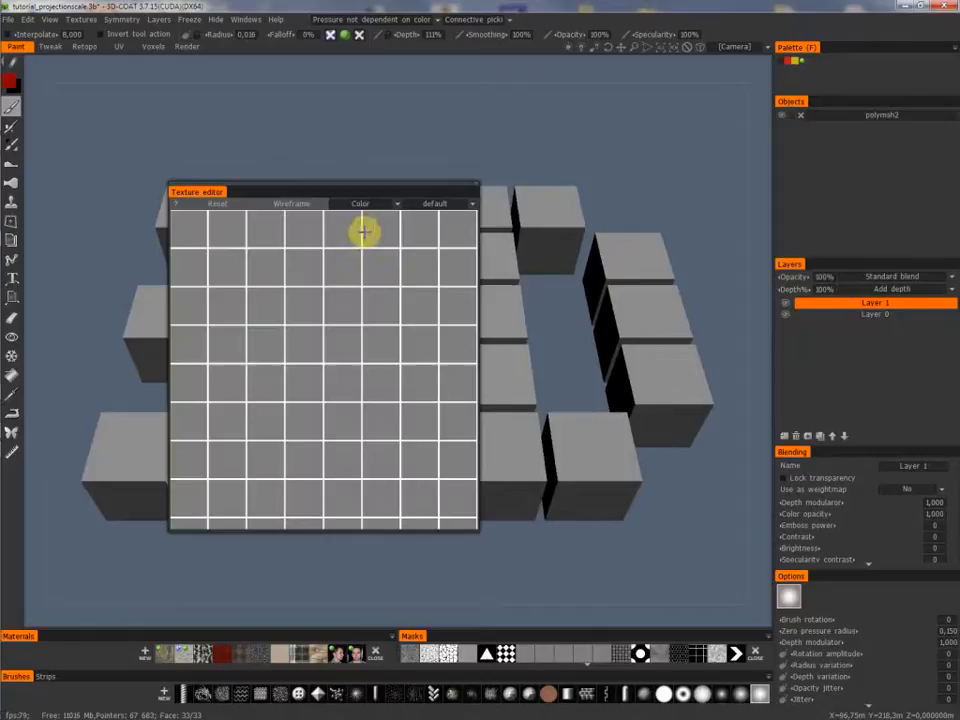
pyautogui.click(290, 204)
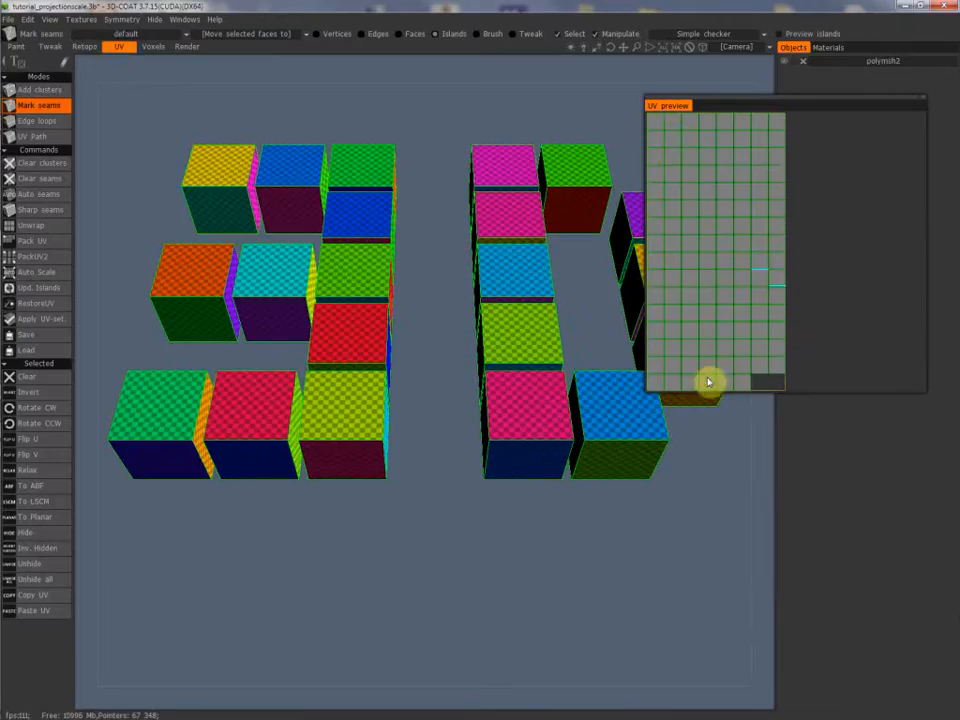
pyautogui.moveTo(708, 122)
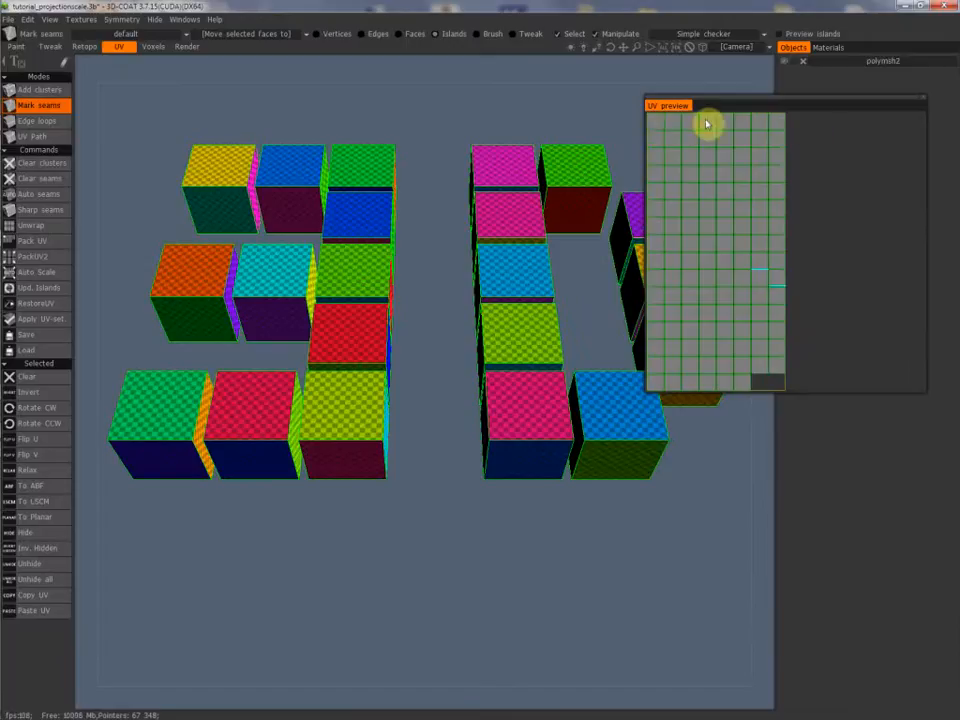
pyautogui.moveTo(790, 120)
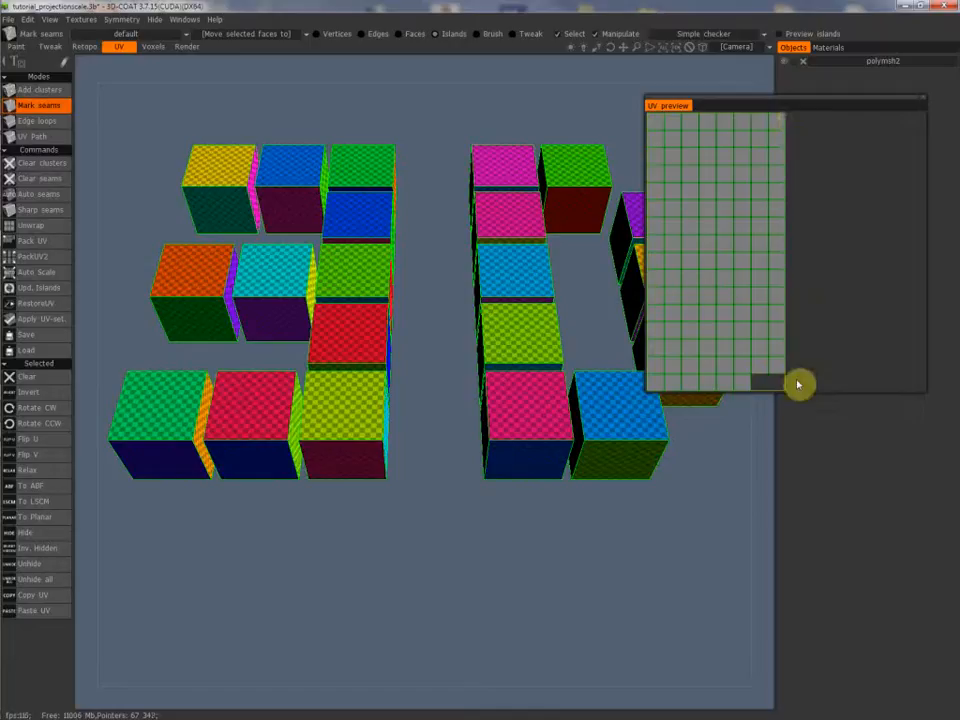
pyautogui.moveTo(64, 62)
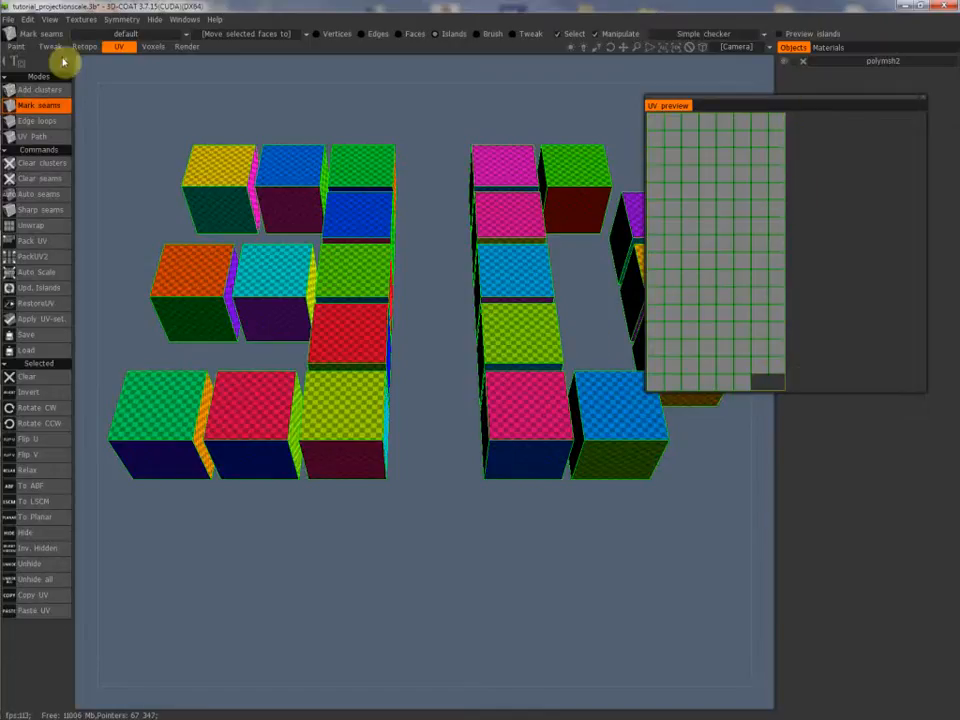
pyautogui.click(16, 48)
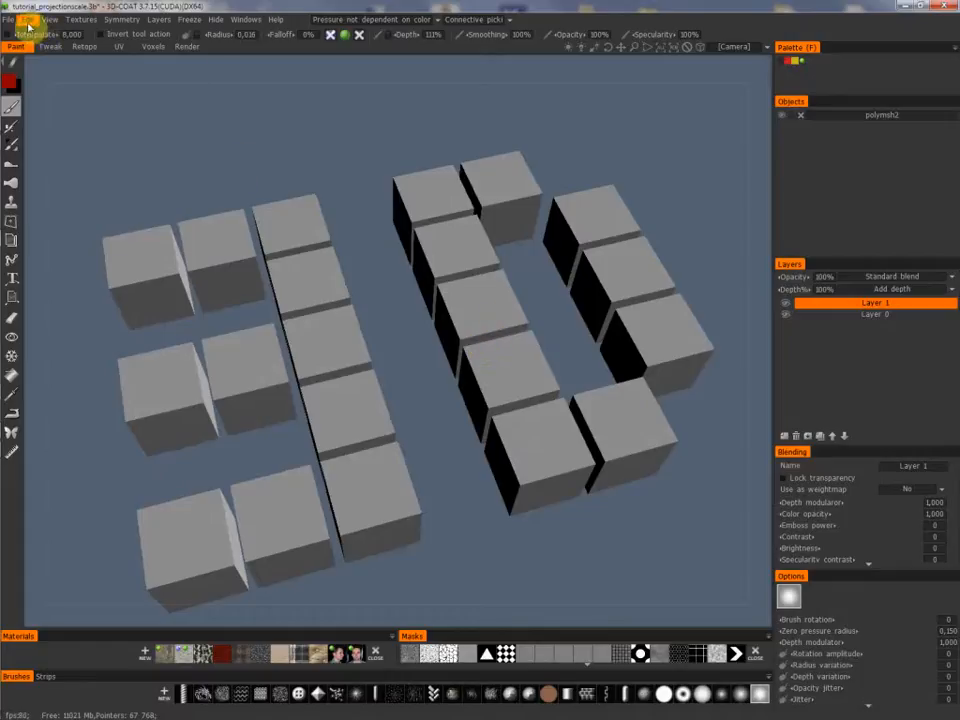
# Paint the red letter D beside the 3 and the word Coat underneath on the cube.
pyautogui.click(24, 20)
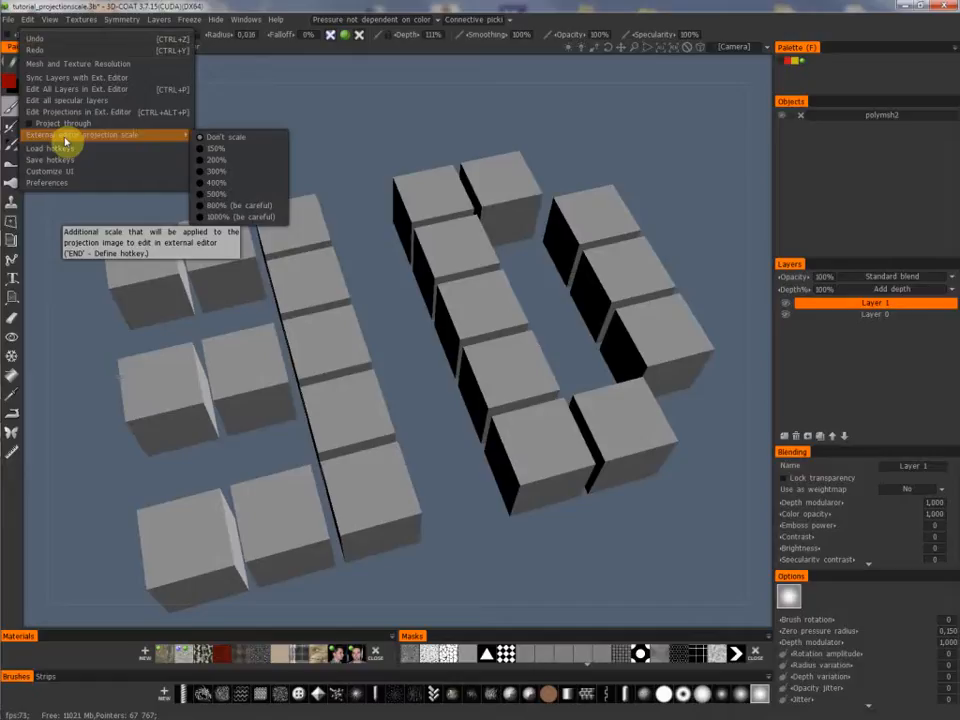
pyautogui.moveTo(76, 112)
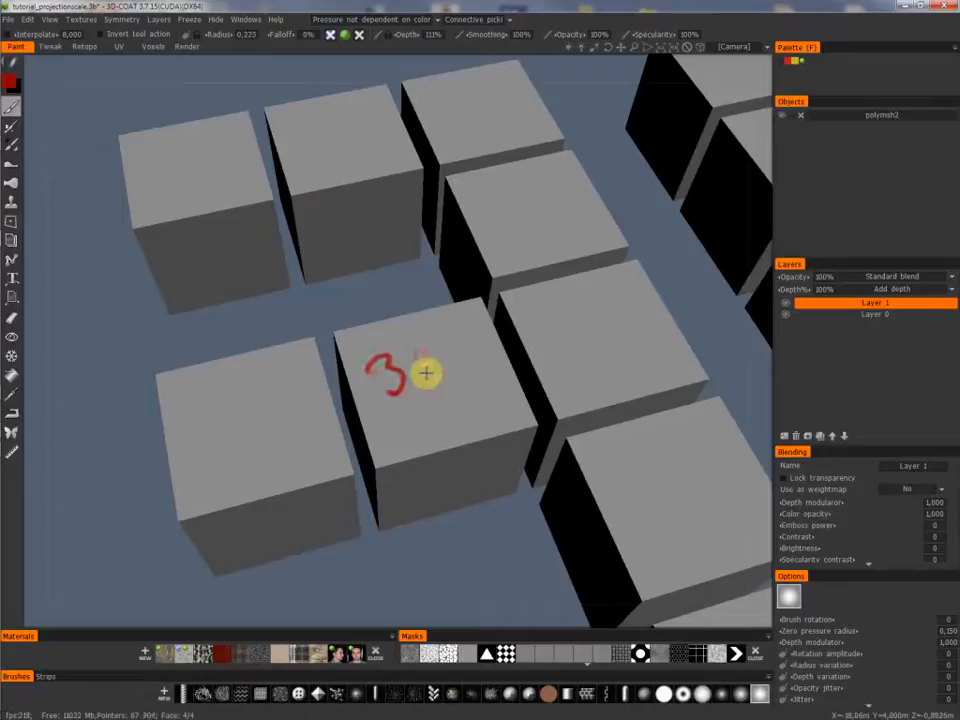
pyautogui.moveTo(400, 360); pyautogui.dragTo(430, 424)
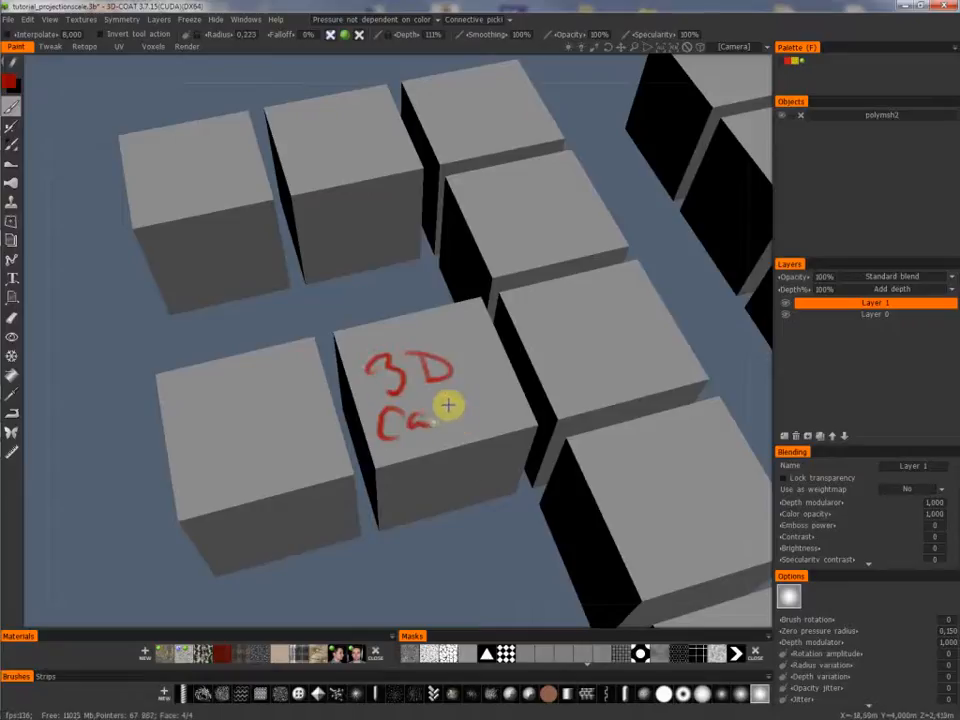
pyautogui.moveTo(440, 420); pyautogui.dragTo(476, 410)
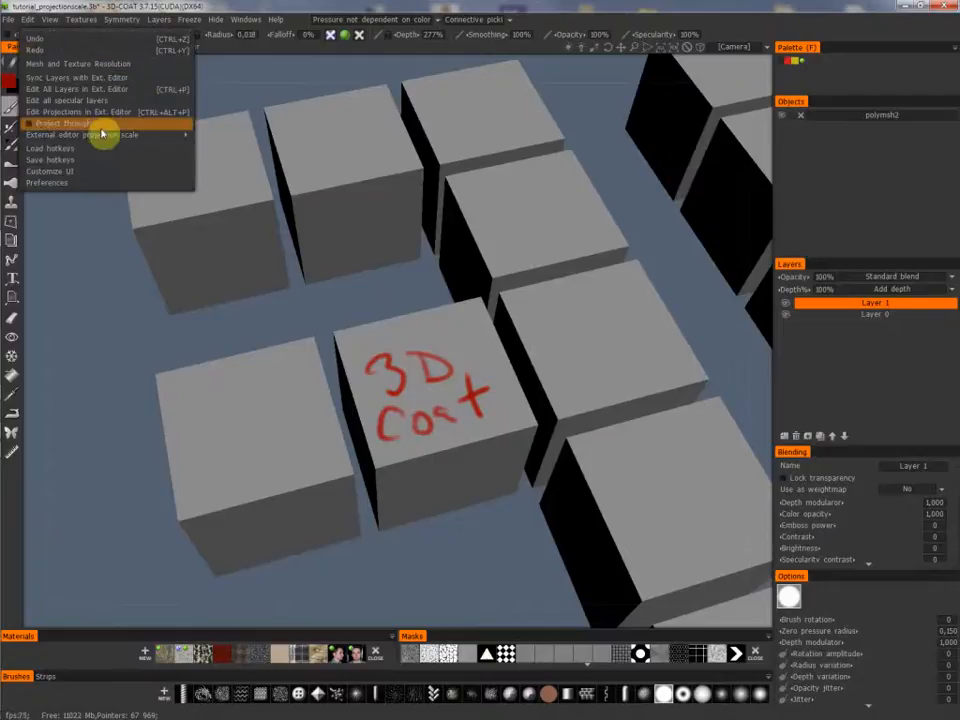
pyautogui.moveTo(110, 112)
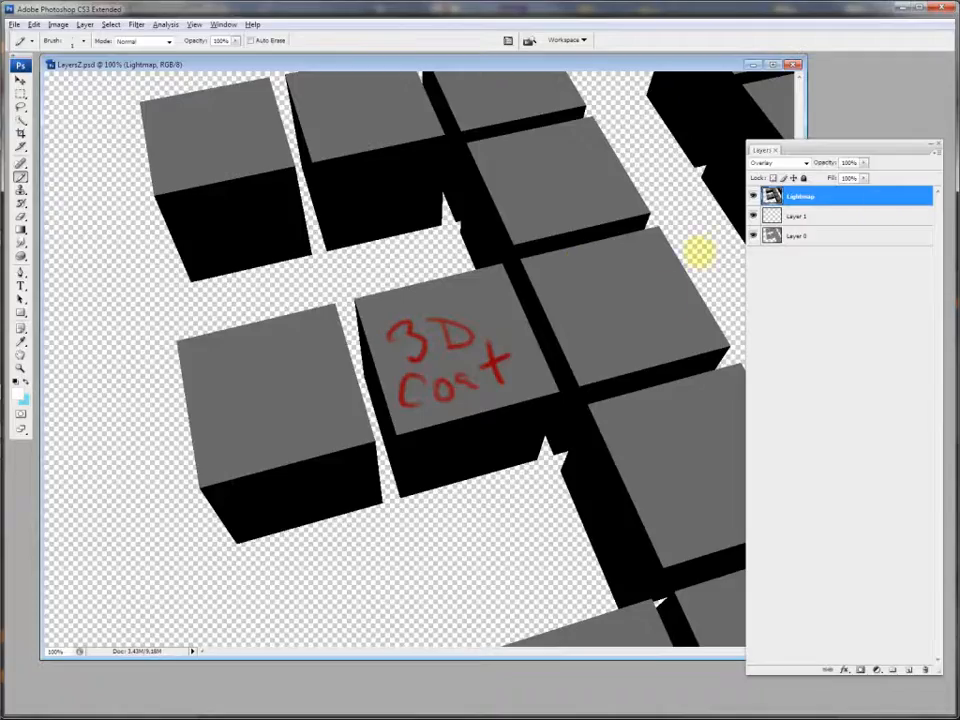
pyautogui.moveTo(804, 216)
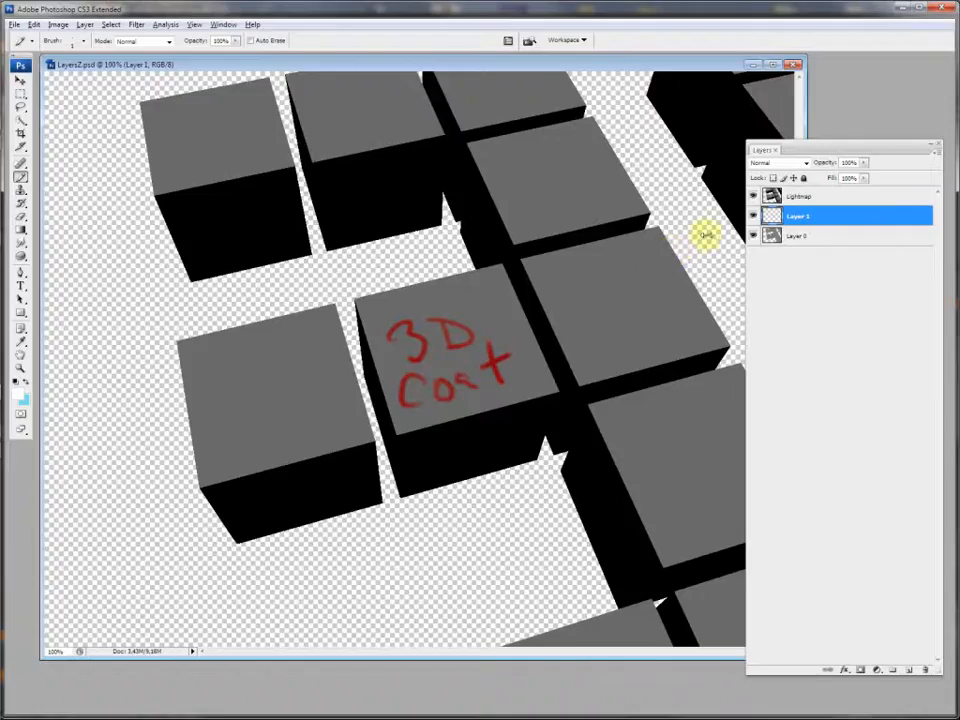
# Rename the middle layer of the projection to 'mylayer'.
pyautogui.doubleClick(796, 216)
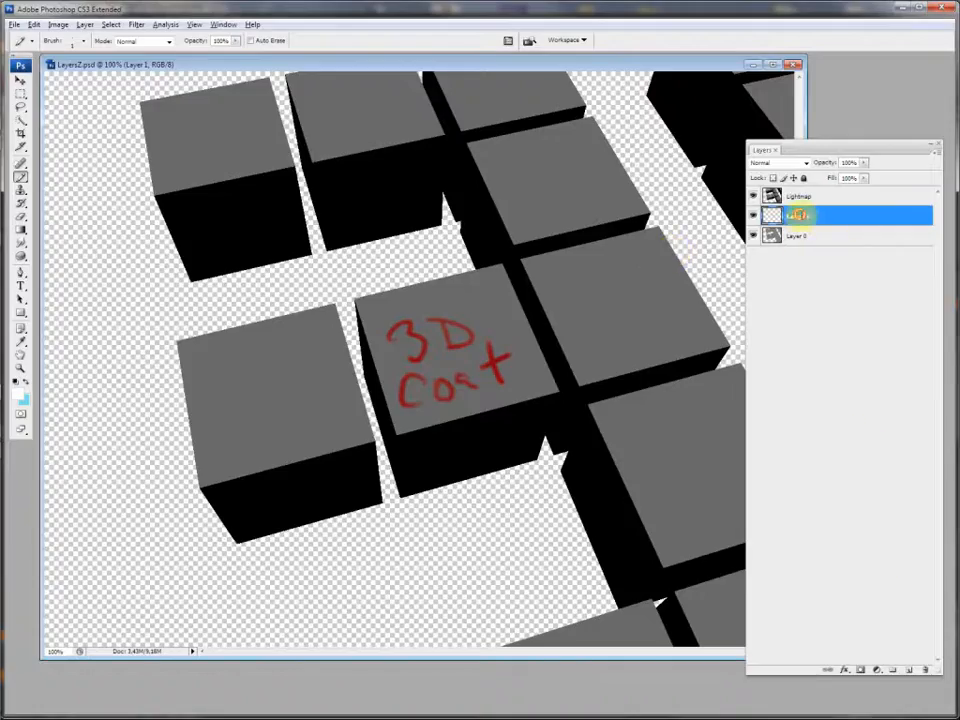
pyautogui.doubleClick(800, 216)
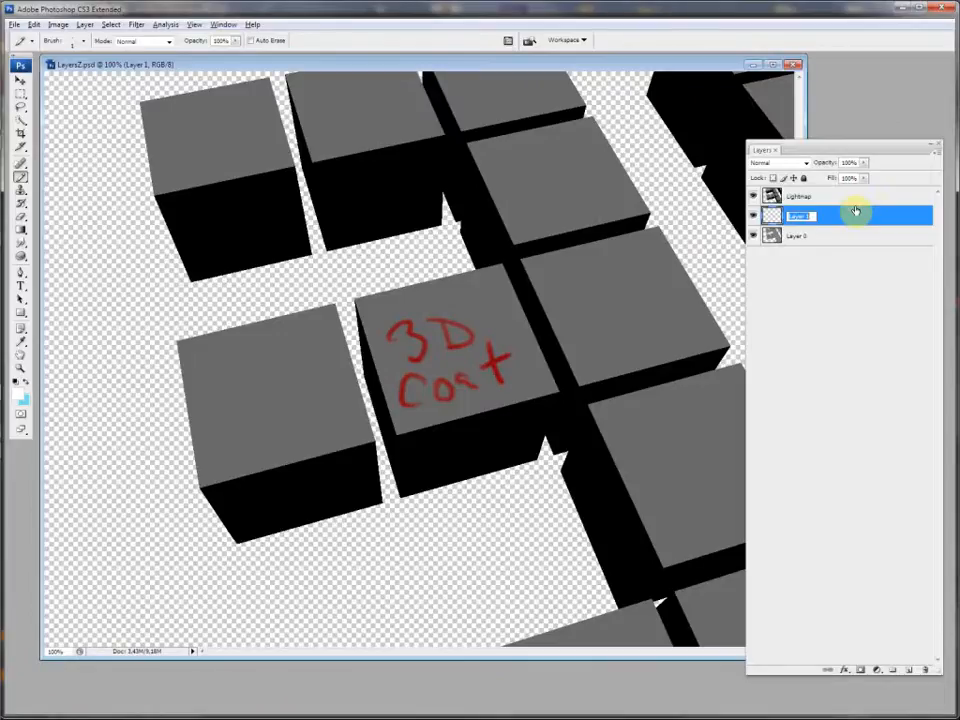
pyautogui.write('mylayer')
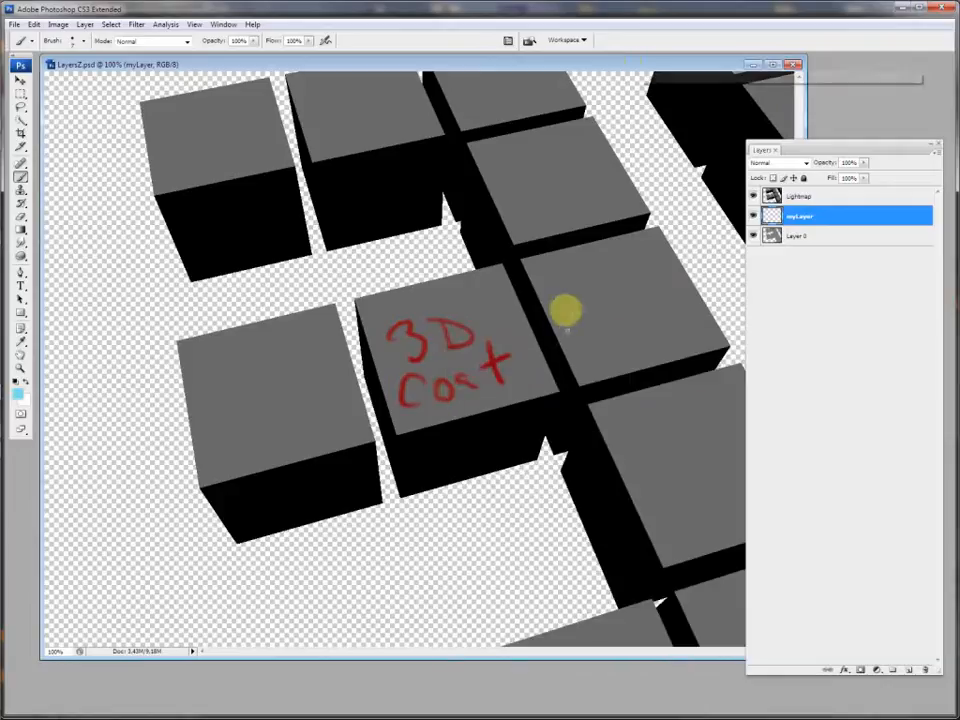
# Write 'Blue' in light blue on the neighbouring cube and save the file.
pyautogui.moveTo(564, 300); pyautogui.dragTo(644, 300)
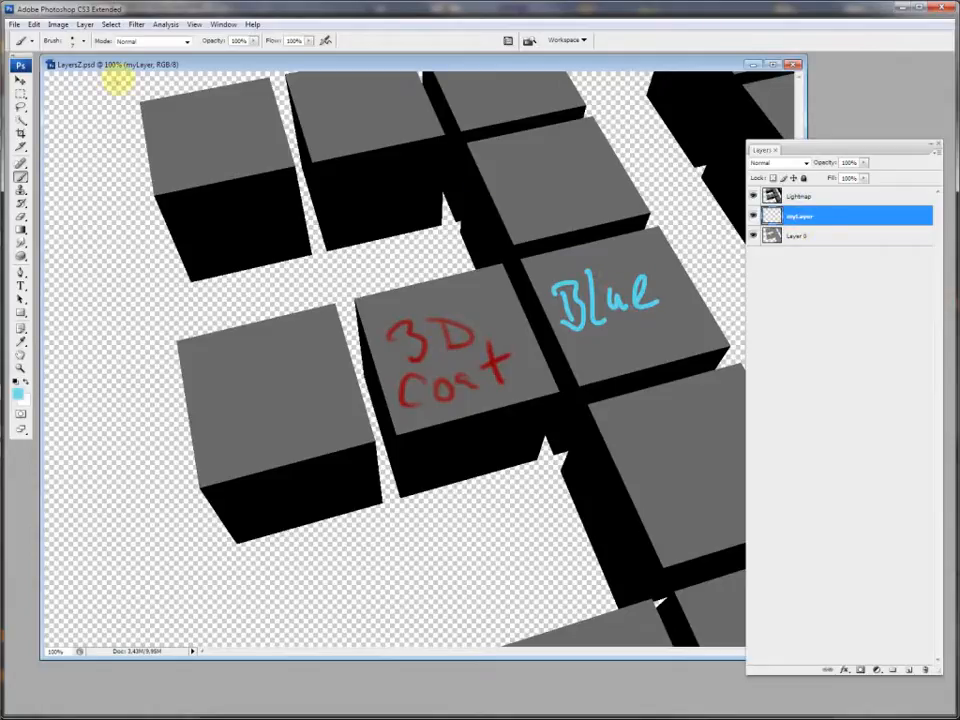
pyautogui.click(12, 24)
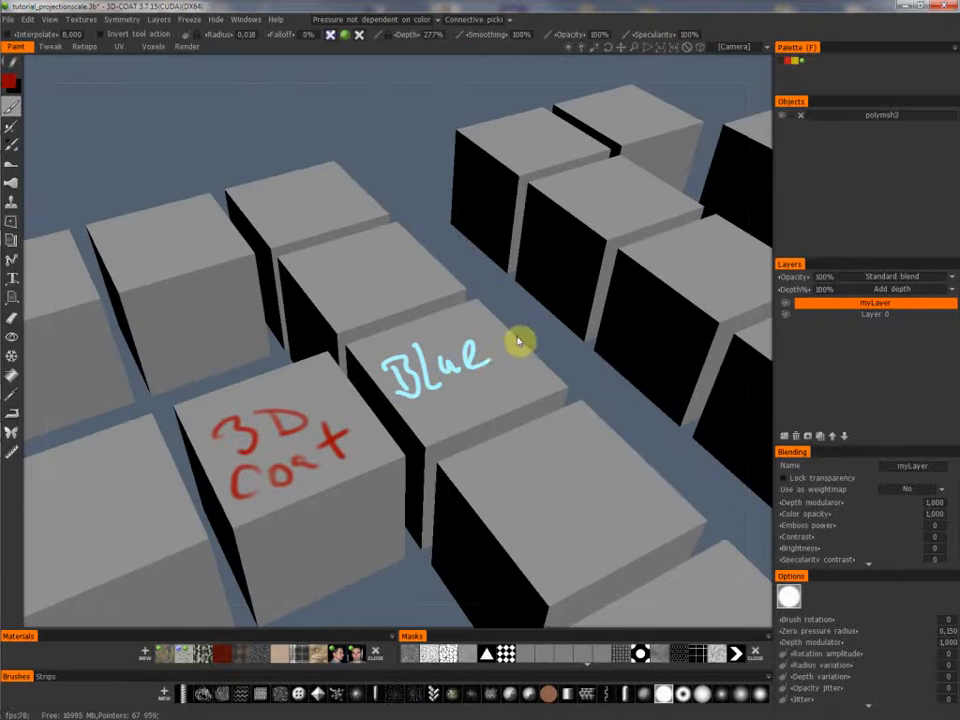
# Orbit the model to check the blue text, then return to the paint workspace.
pyautogui.moveTo(520, 340); pyautogui.dragTo(486, 418)
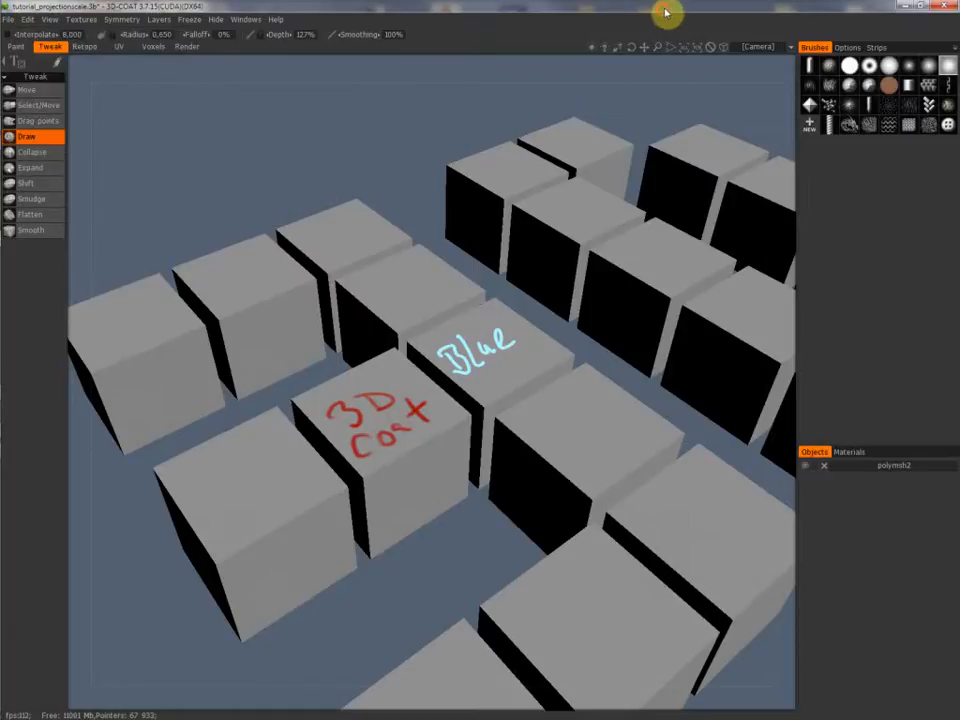
pyautogui.click(16, 48)
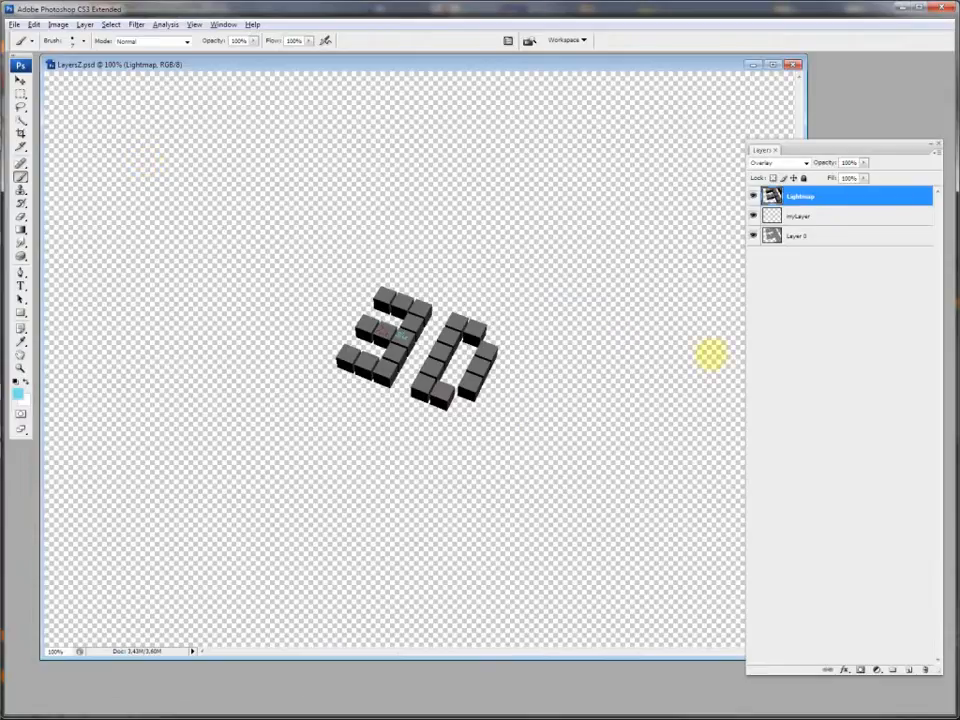
pyautogui.moveTo(332, 328)
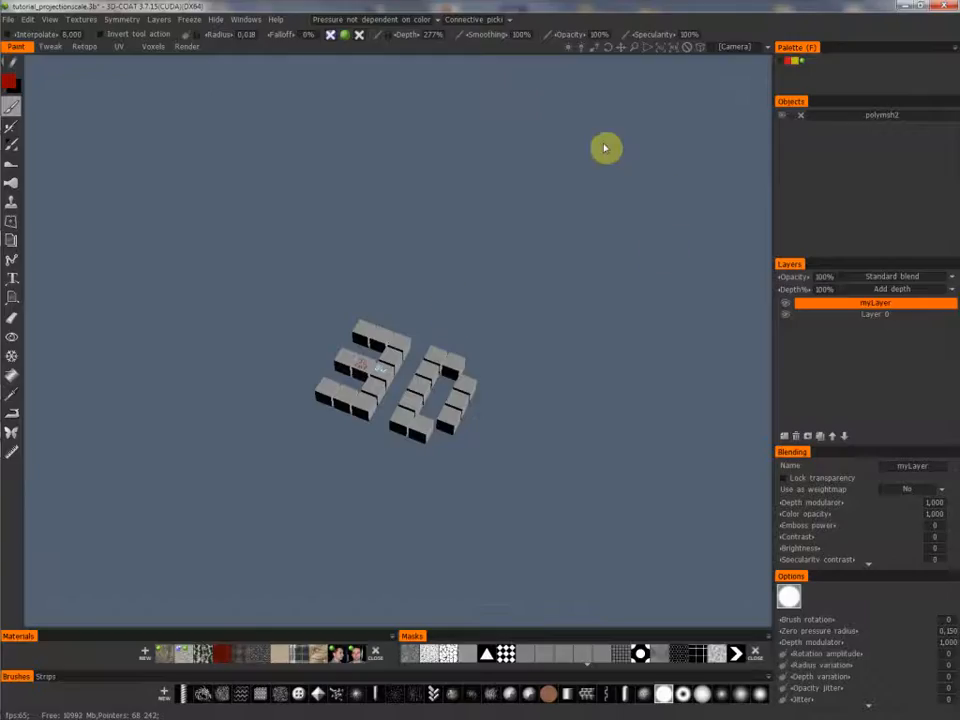
pyautogui.moveTo(106, 380)
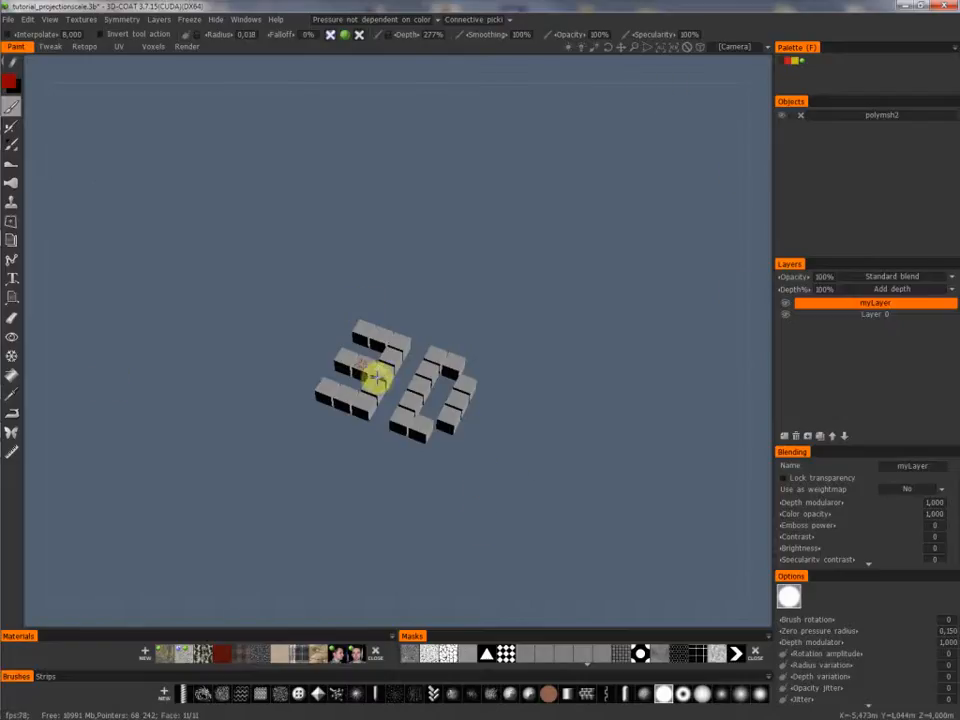
pyautogui.moveTo(590, 448)
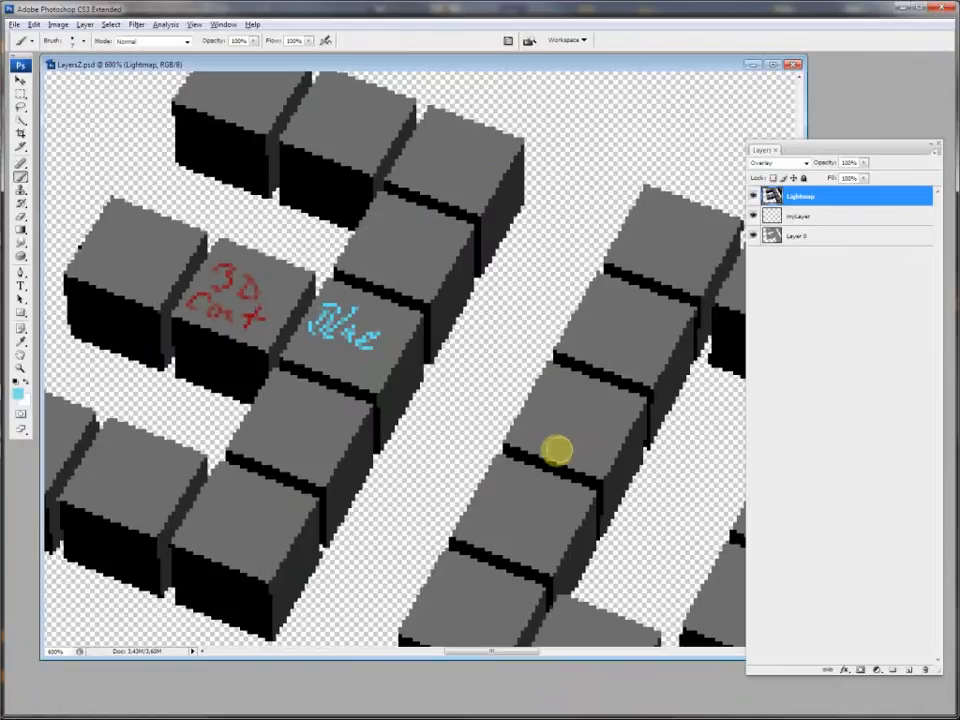
pyautogui.moveTo(560, 420)
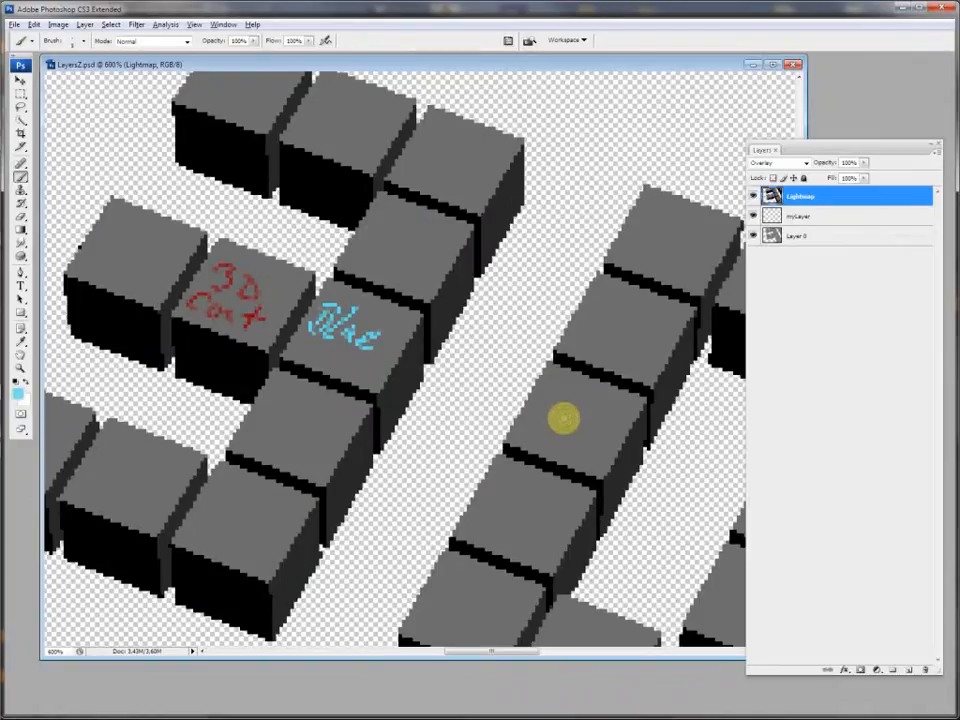
# Select the paint layer of the low-resolution projection in the Layers panel.
pyautogui.click(812, 216)
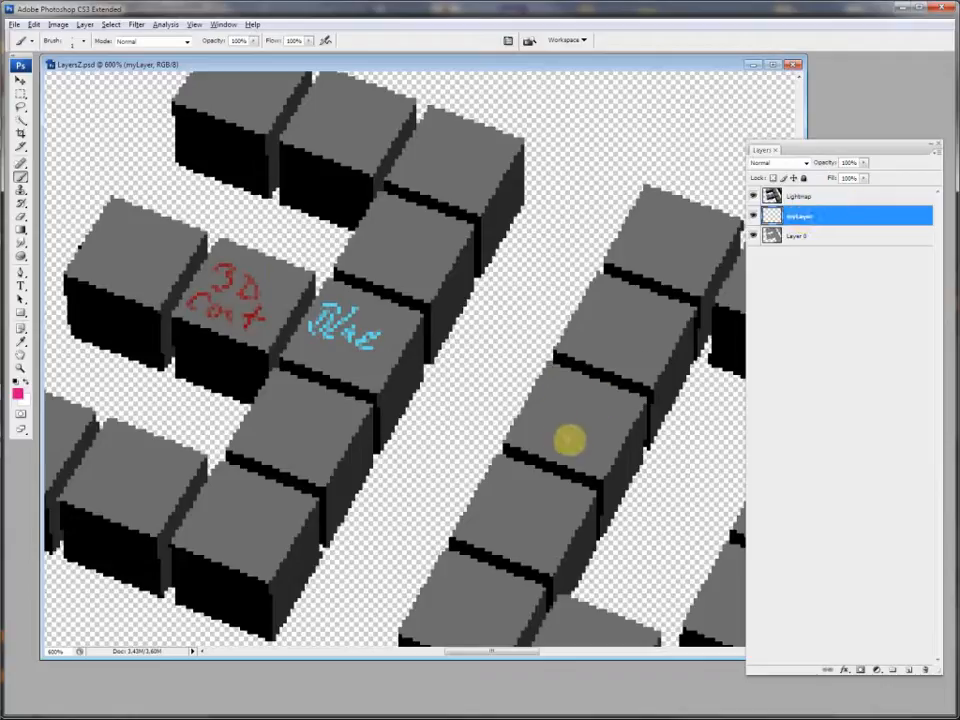
# Paint a pink stroke onto the cubes of the render.
pyautogui.moveTo(556, 420); pyautogui.dragTo(590, 410)
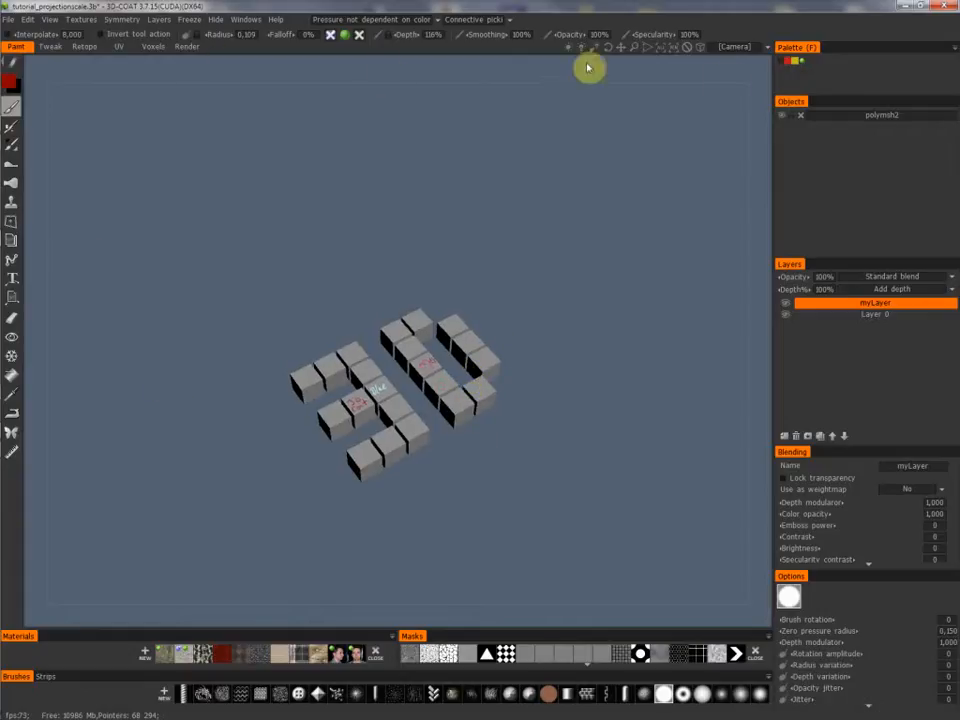
pyautogui.moveTo(512, 400)
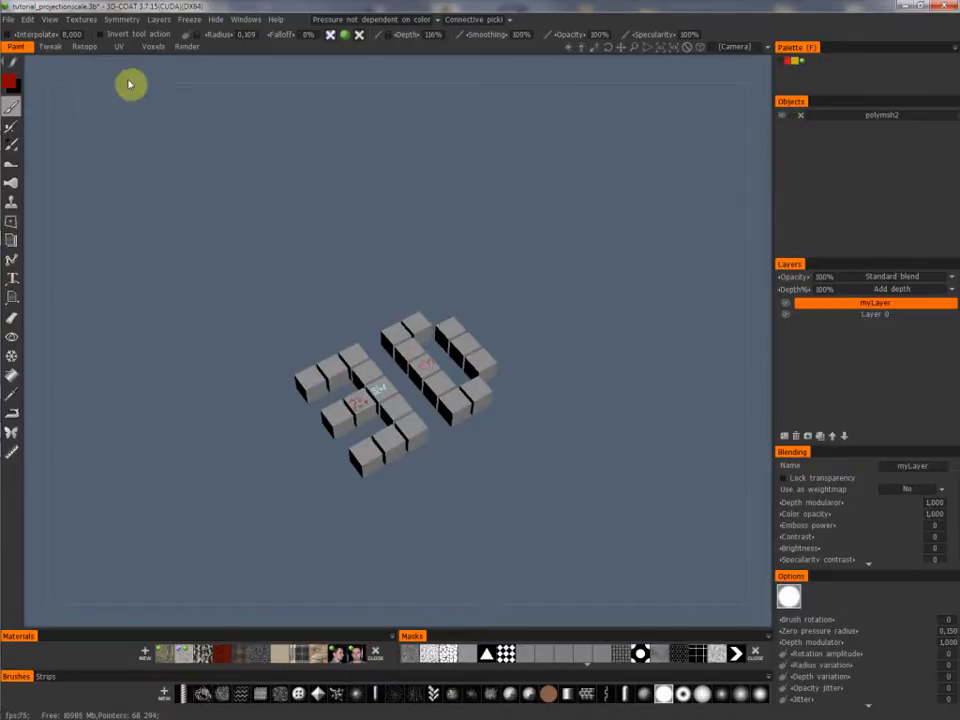
pyautogui.moveTo(156, 396)
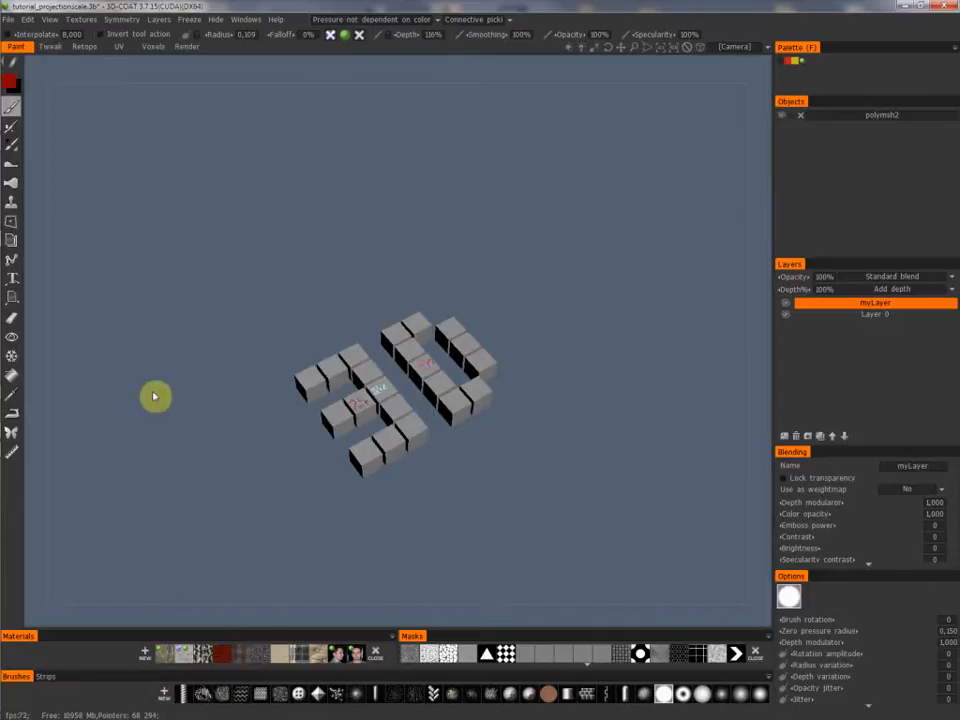
pyautogui.moveTo(308, 356)
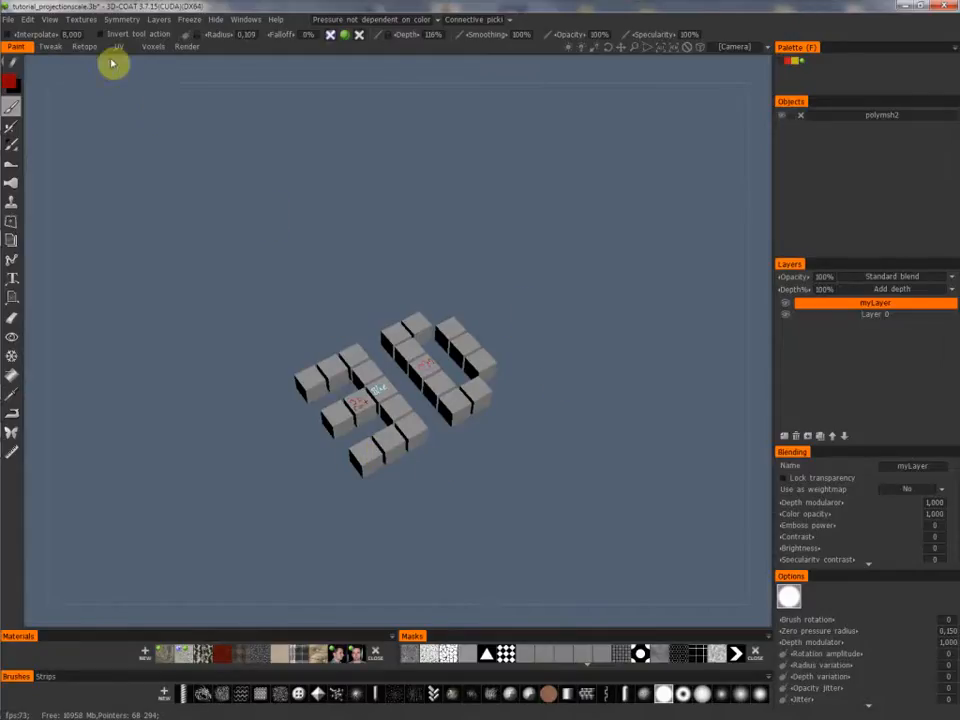
# Raise the external editor projection scale above the default via the Edit menu.
pyautogui.click(32, 20)
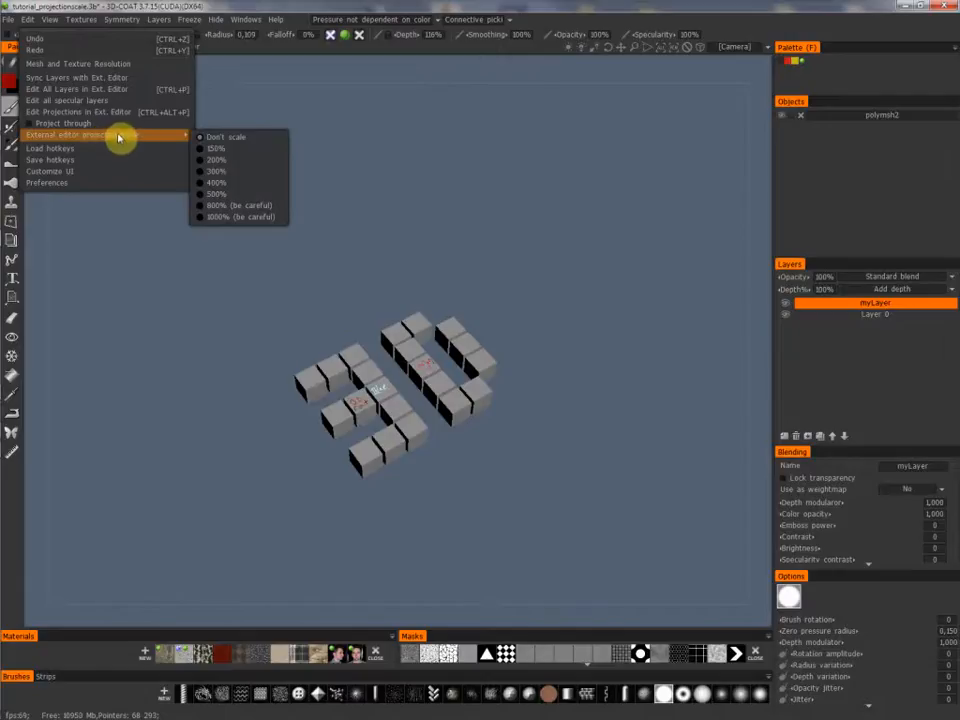
pyautogui.moveTo(232, 140)
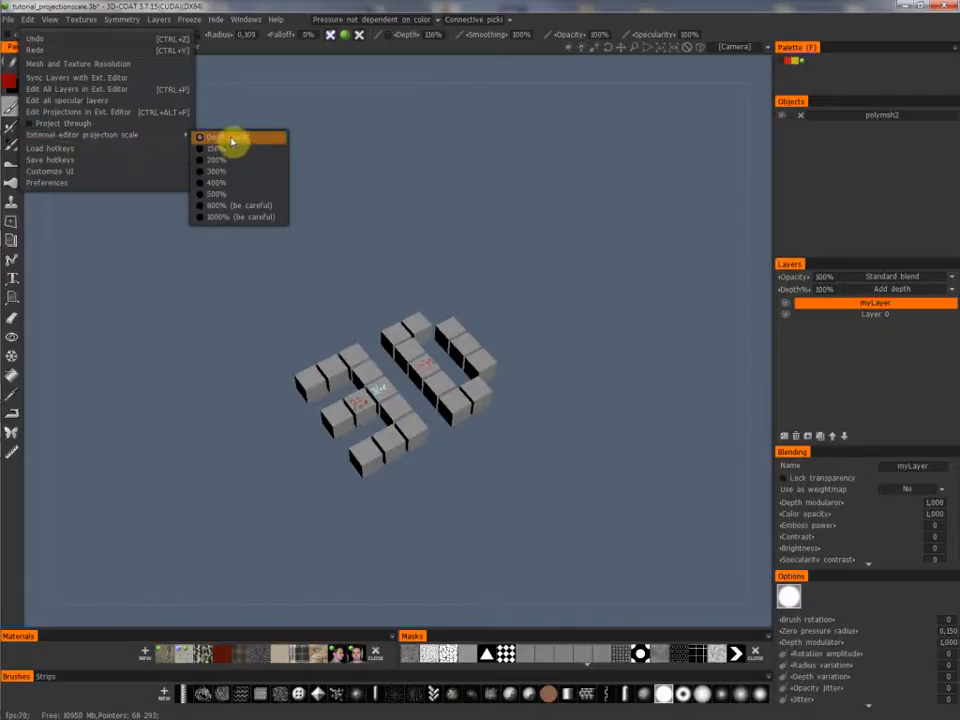
pyautogui.moveTo(232, 188)
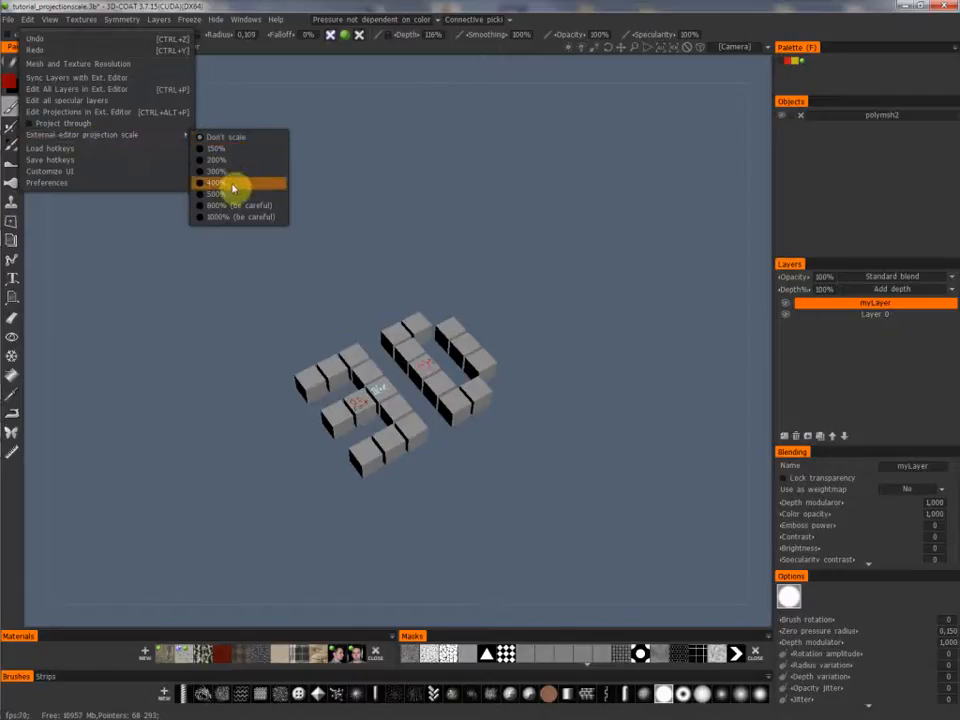
pyautogui.click(234, 182)
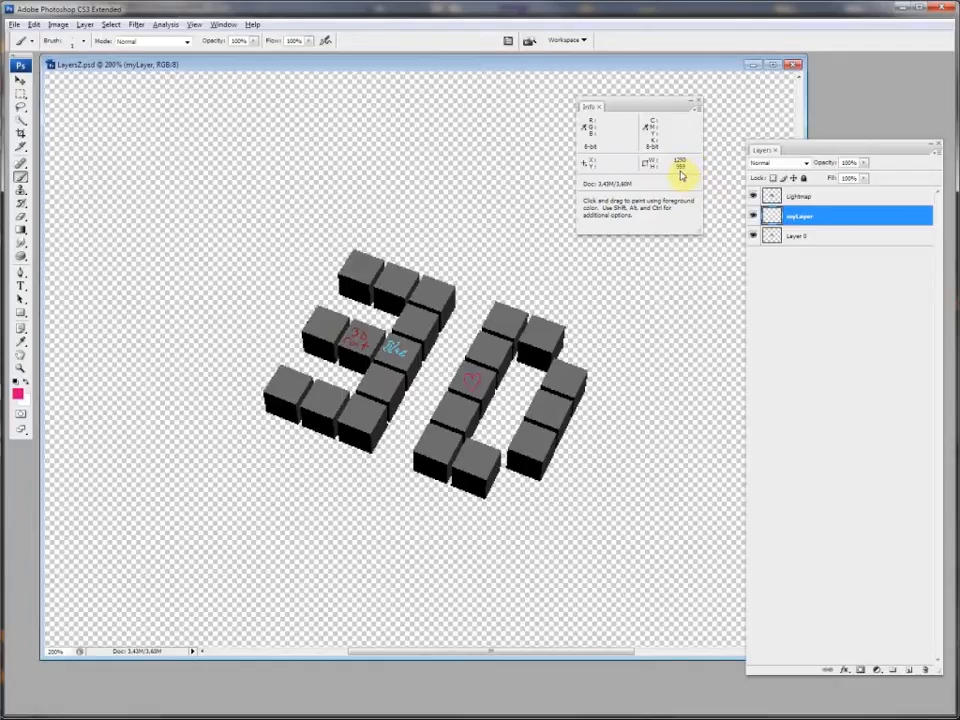
pyautogui.moveTo(678, 120)
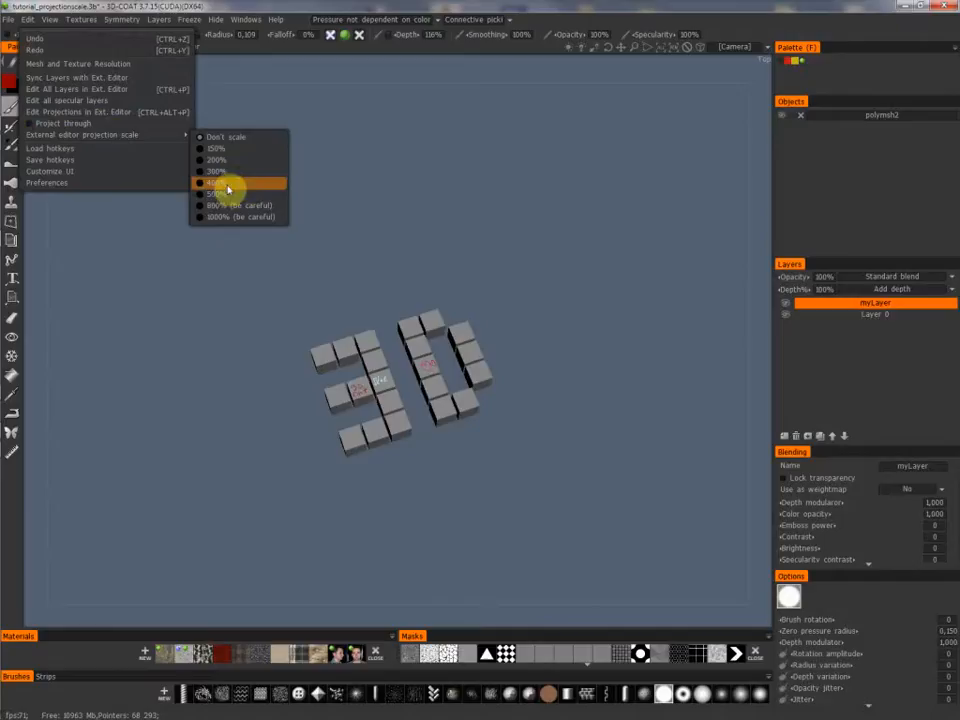
# Pick a different external editor projection scale value.
pyautogui.click(228, 188)
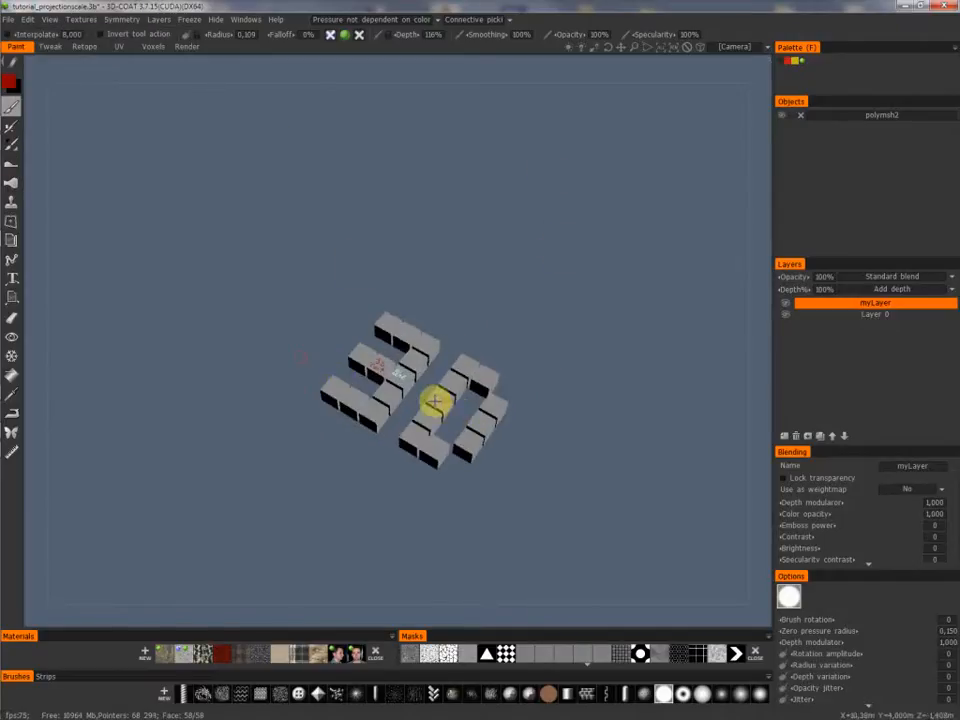
pyautogui.moveTo(476, 334)
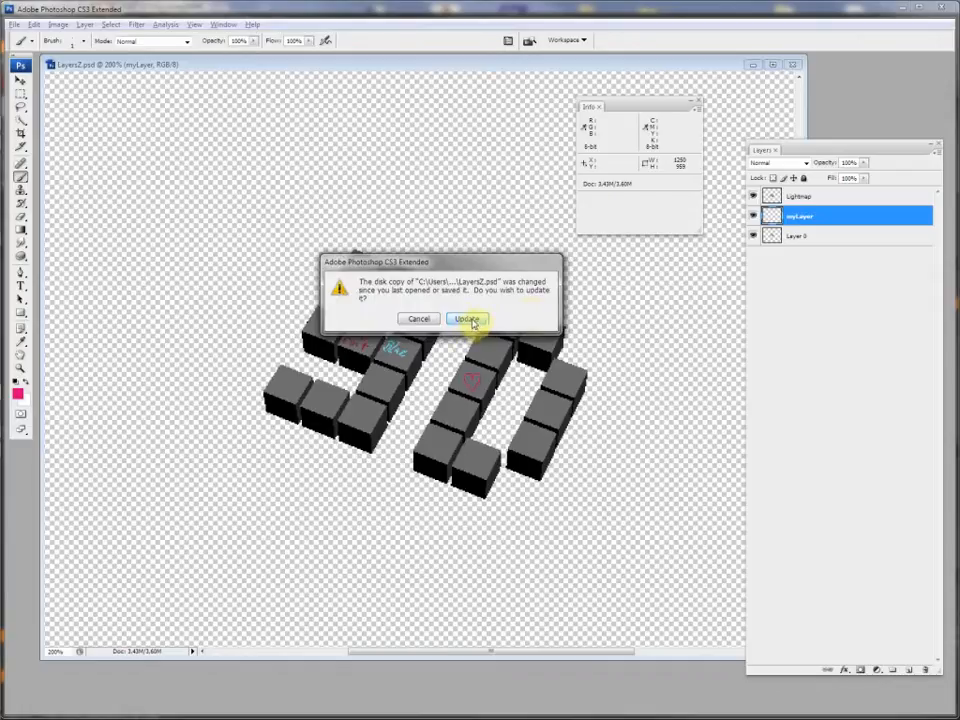
# Accept updating the projection image from disk in Photoshop.
pyautogui.click(462, 318)
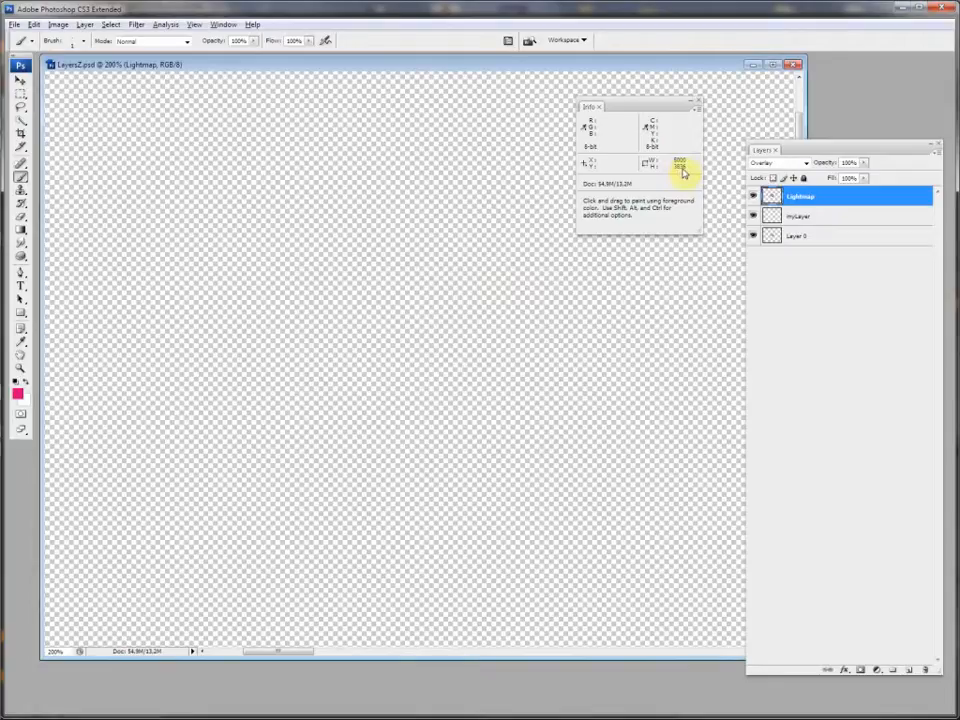
pyautogui.moveTo(672, 184)
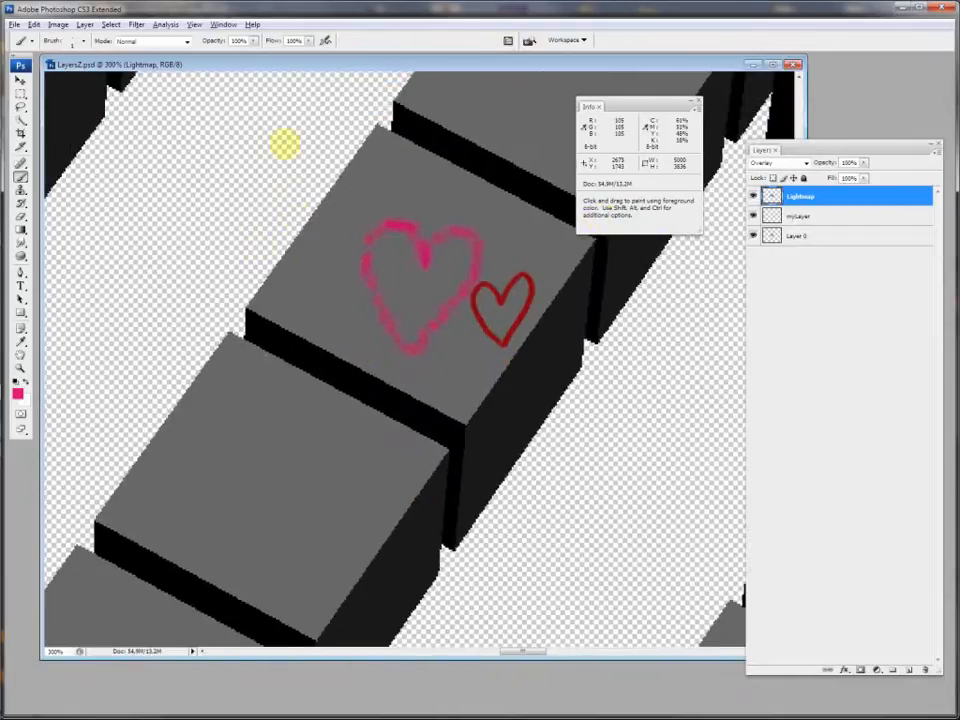
pyautogui.moveTo(412, 392)
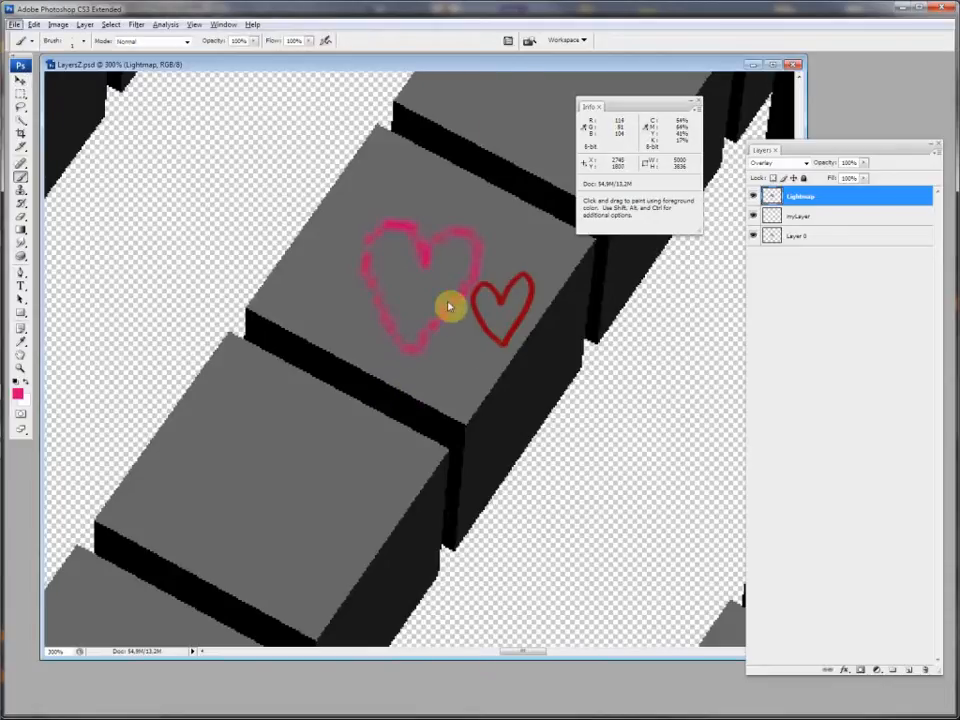
# Select the colour layer and draw a yellow heart on the lower cube.
pyautogui.click(796, 216)
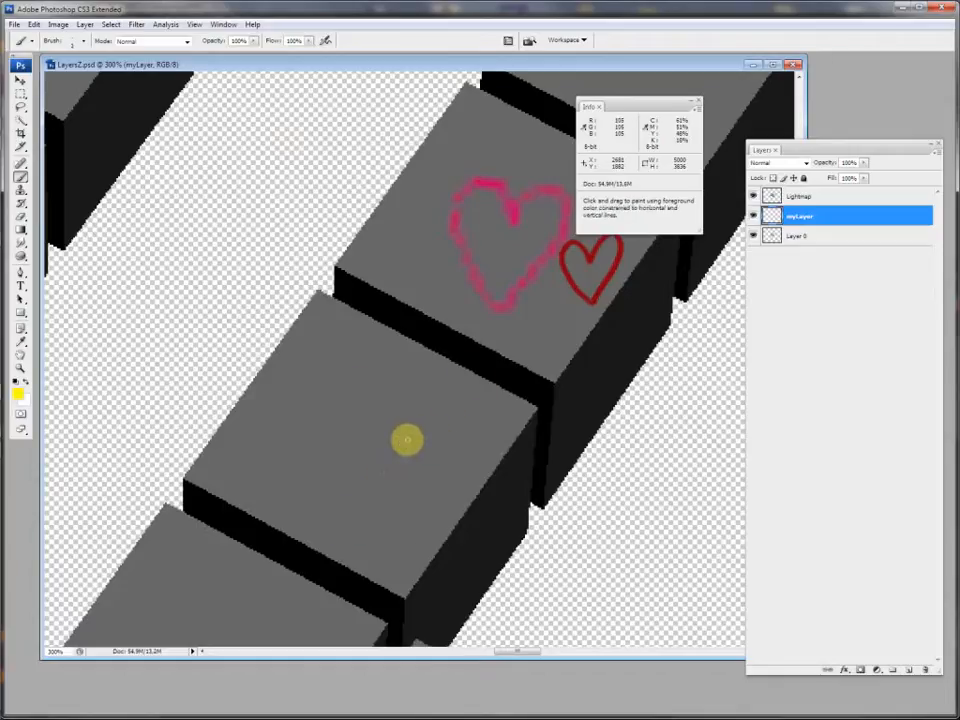
pyautogui.moveTo(374, 490)
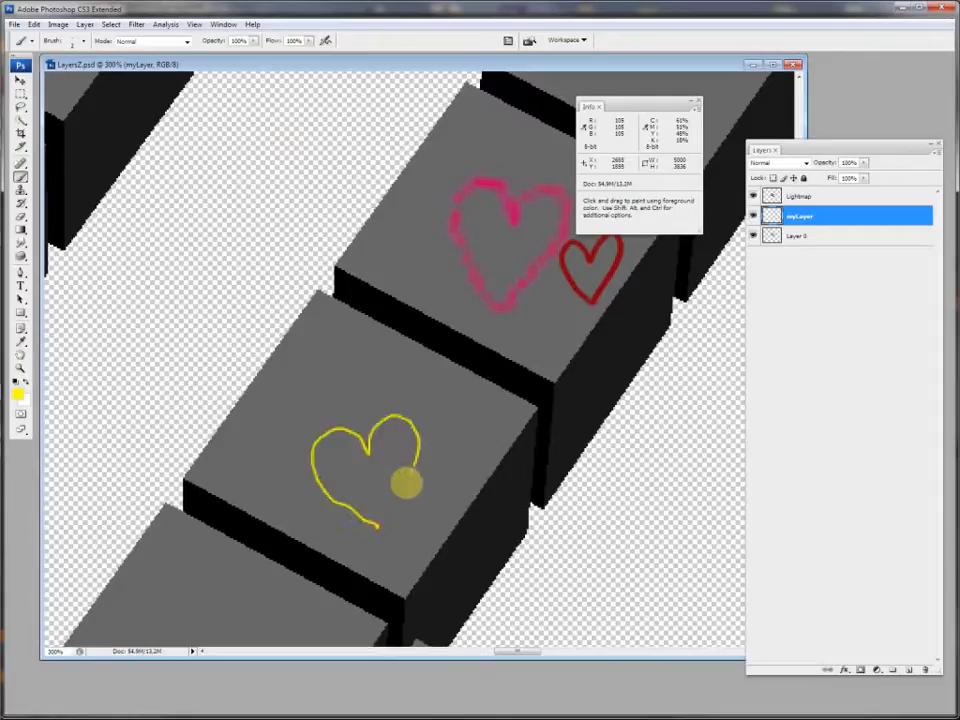
pyautogui.moveTo(410, 486); pyautogui.dragTo(400, 444)
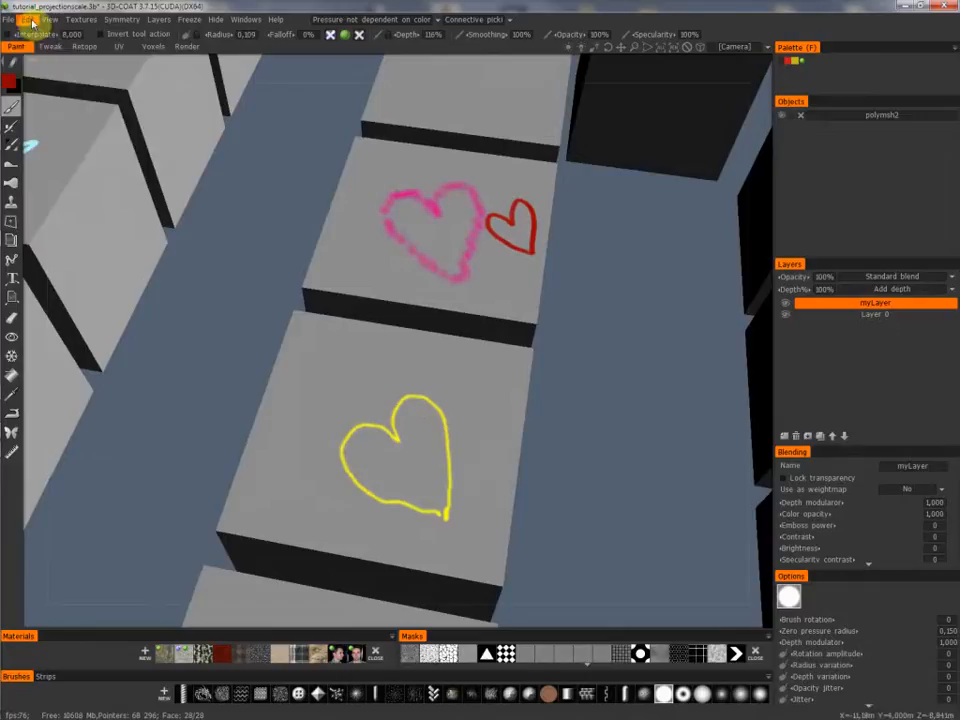
# Reopen the Edit menu that holds the external editor projection scale options.
pyautogui.click(28, 18)
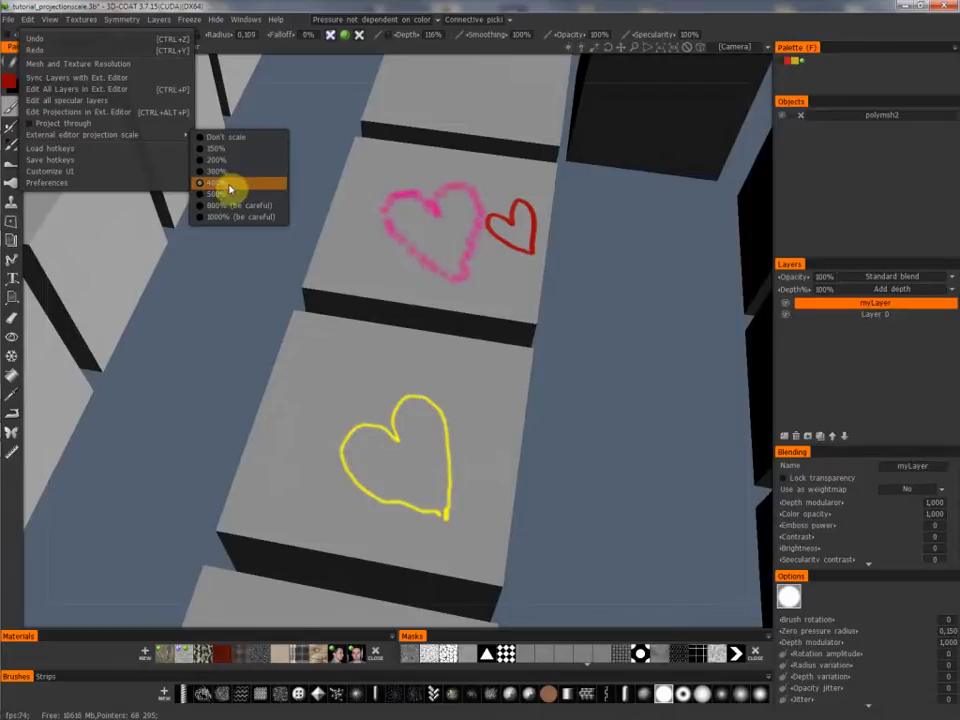
pyautogui.moveTo(104, 138)
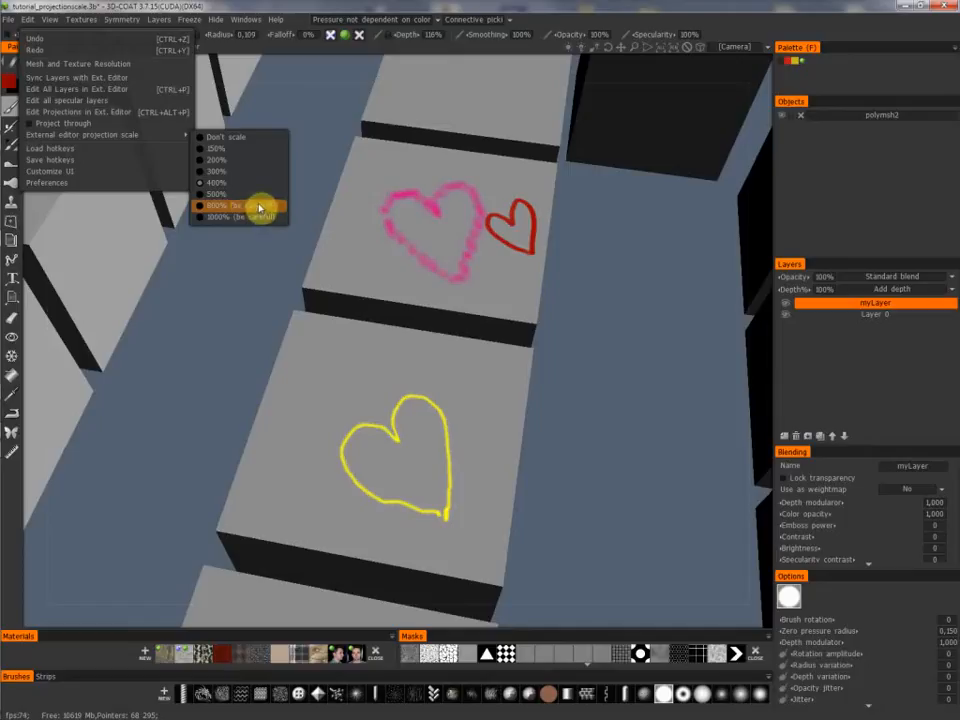
pyautogui.moveTo(258, 204)
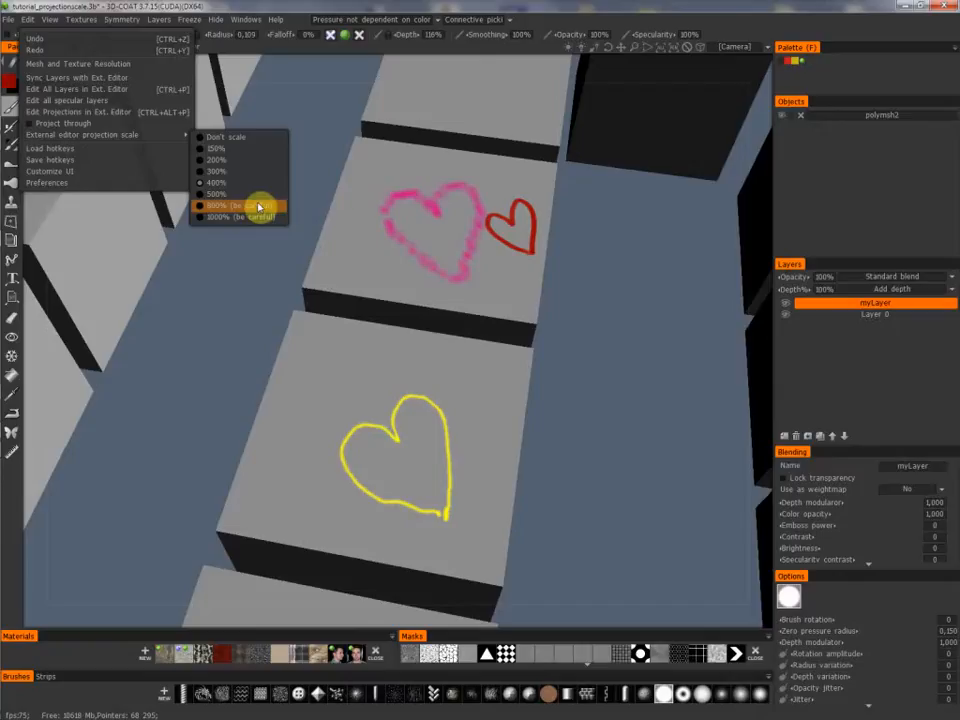
pyautogui.moveTo(258, 196)
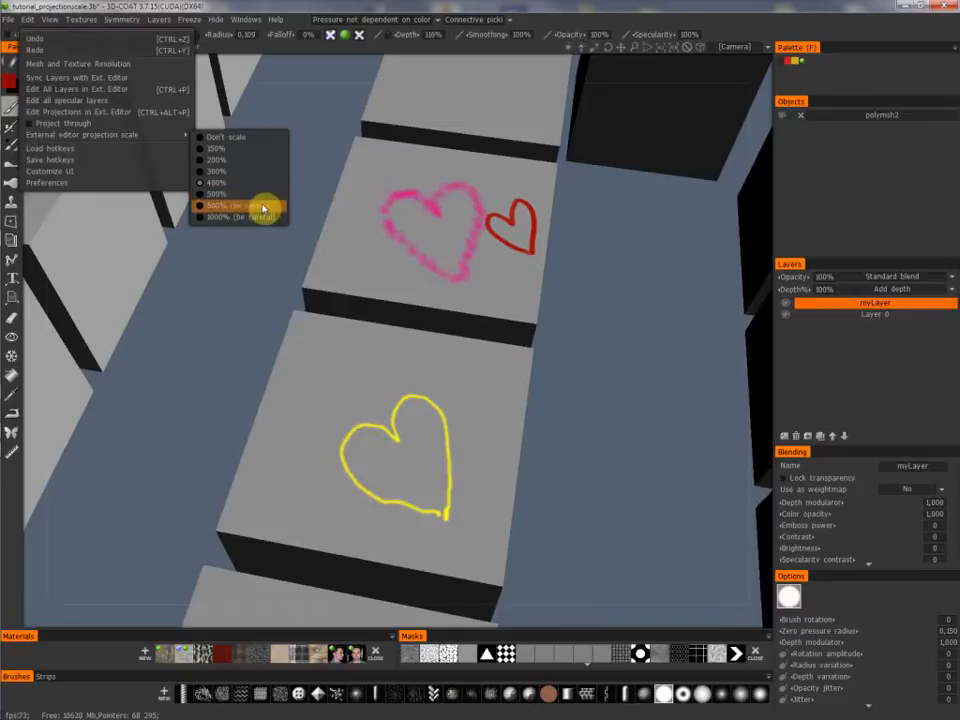
pyautogui.moveTo(266, 210)
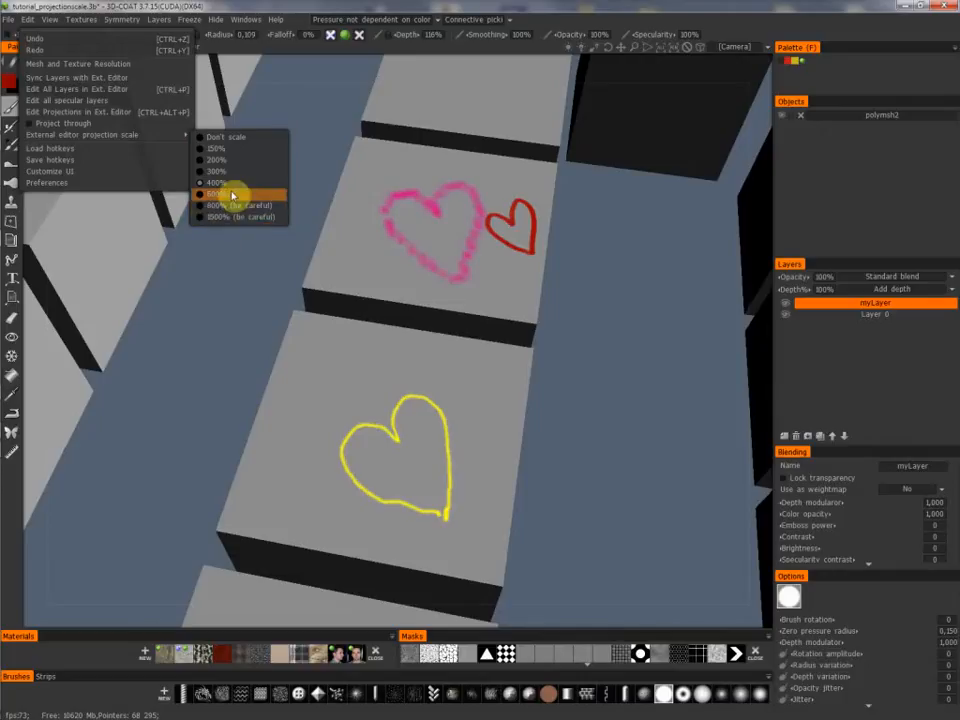
pyautogui.moveTo(232, 216)
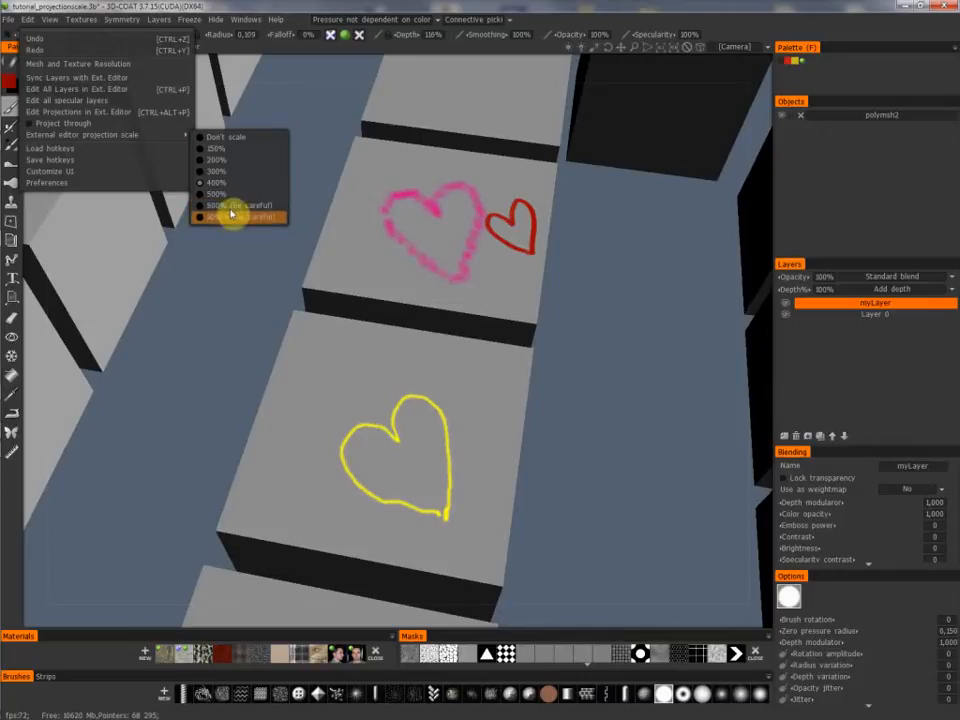
# Choose the largest (800%) external editor projection scale and reopen the Edit menu.
pyautogui.click(238, 212)
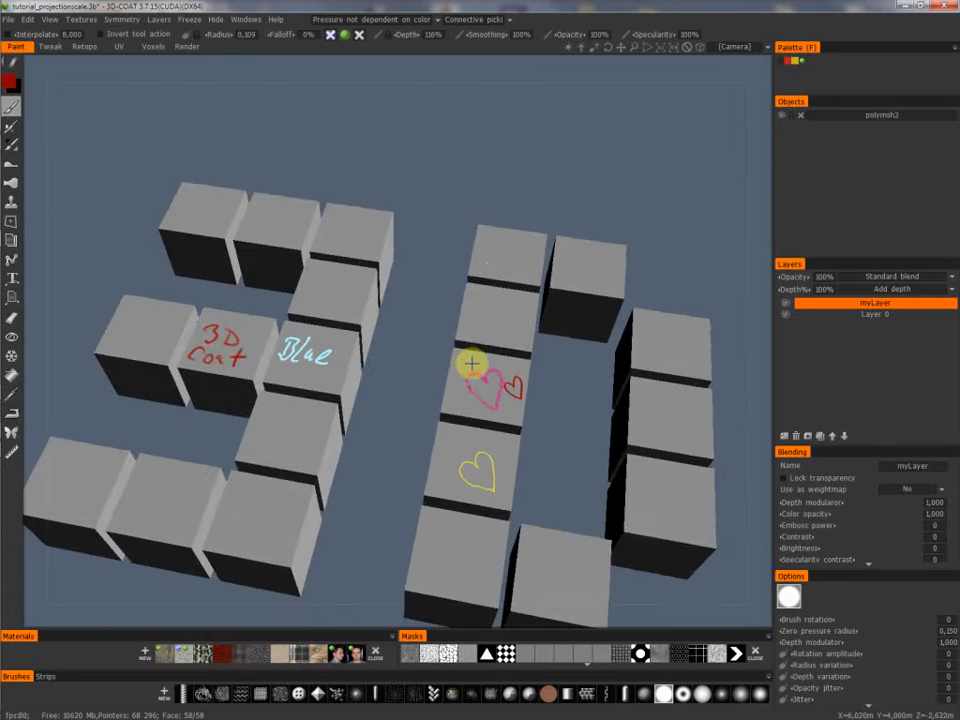
pyautogui.moveTo(470, 364); pyautogui.dragTo(456, 324)
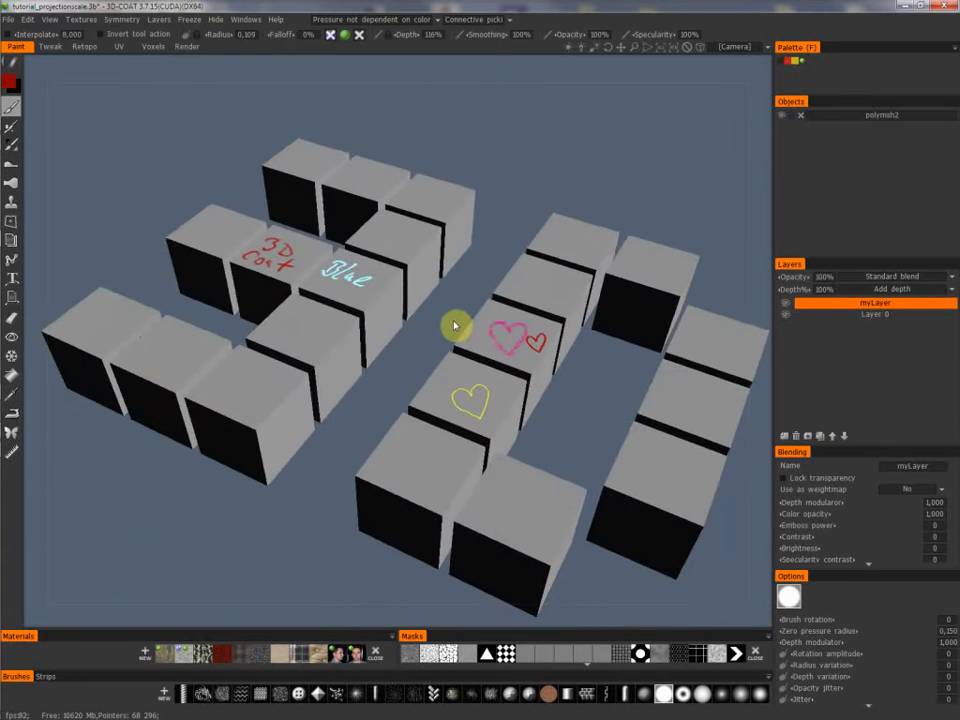
pyautogui.click(28, 18)
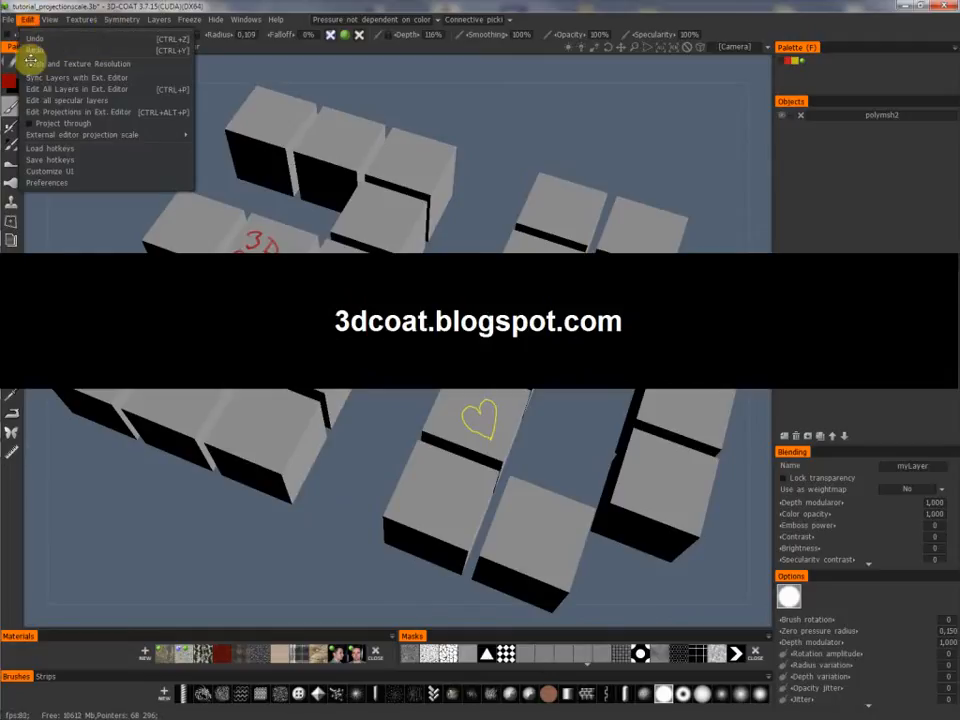